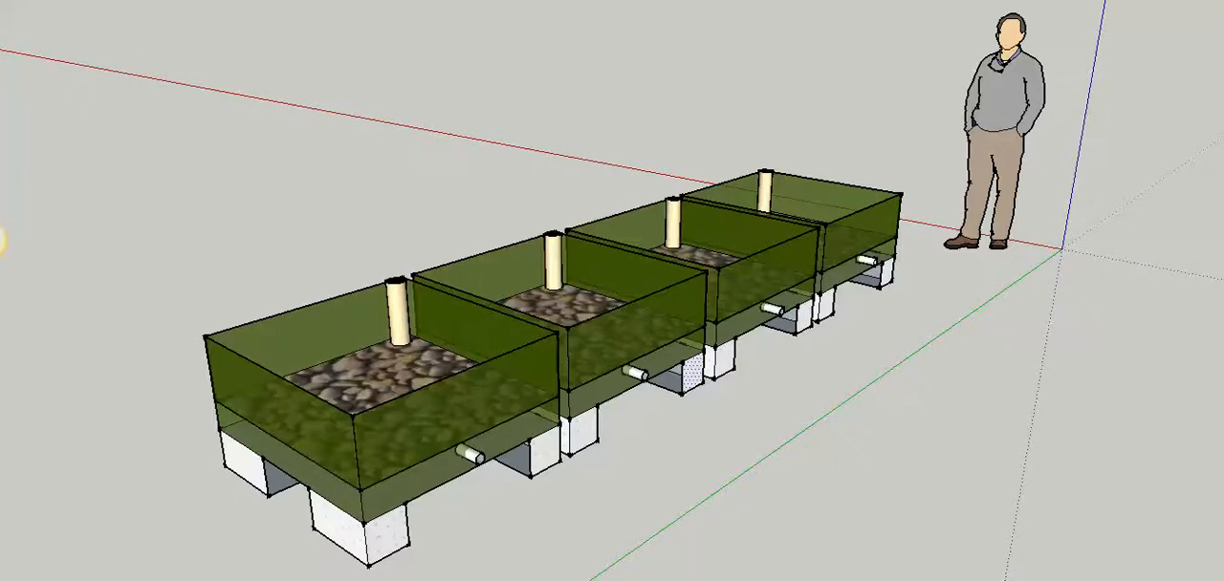
mouse_move(827, 365)
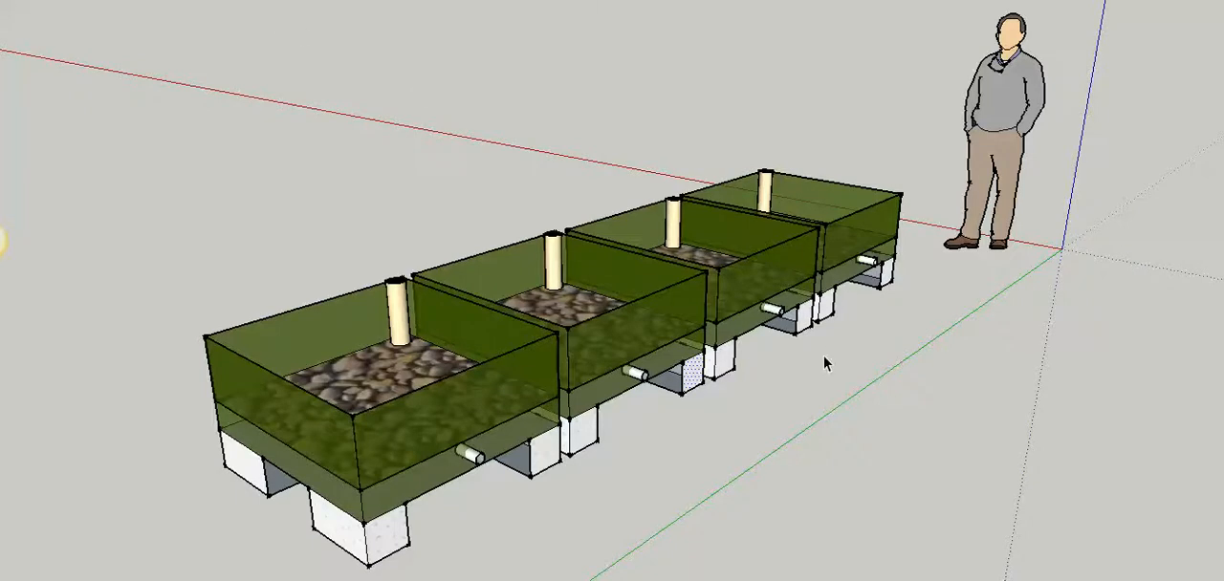
mouse_move(431, 489)
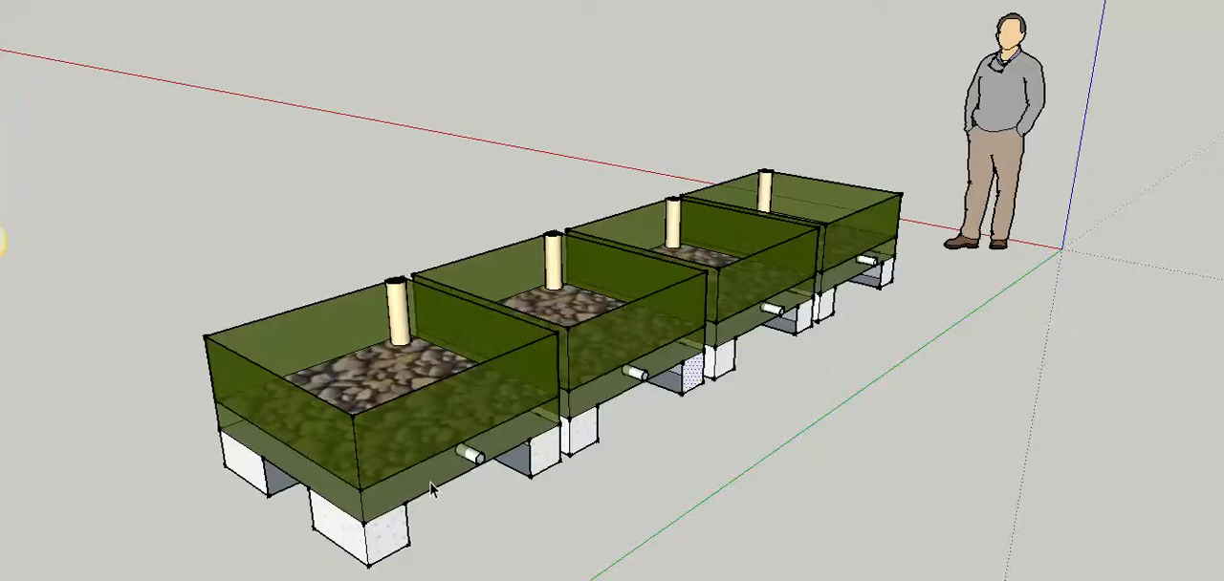
mouse_move(450, 449)
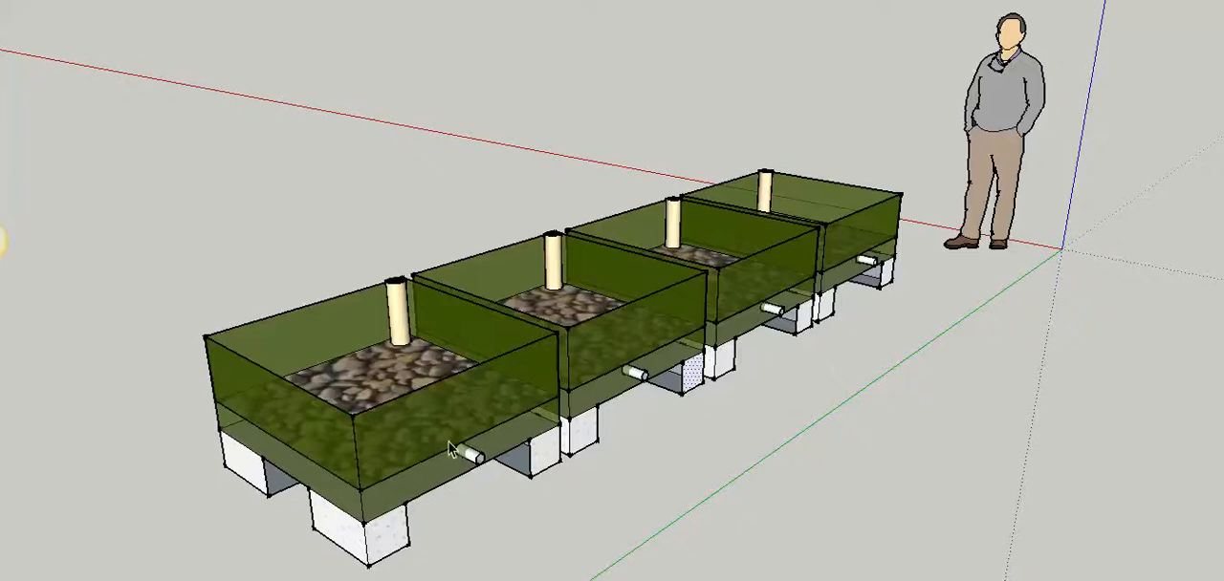
mouse_move(950, 213)
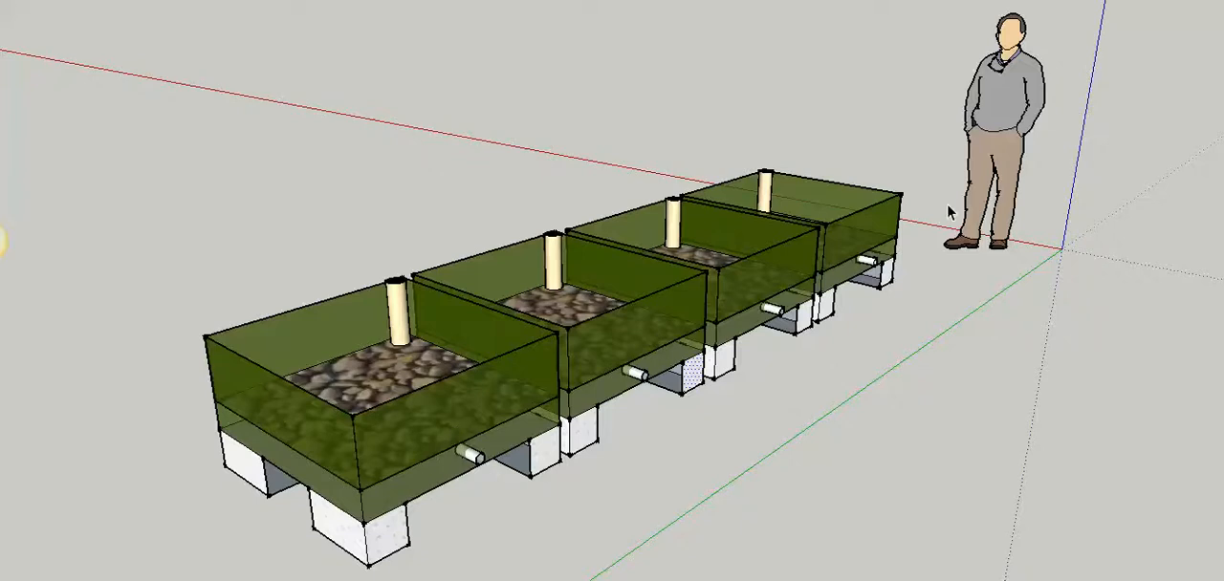
mouse_move(487, 156)
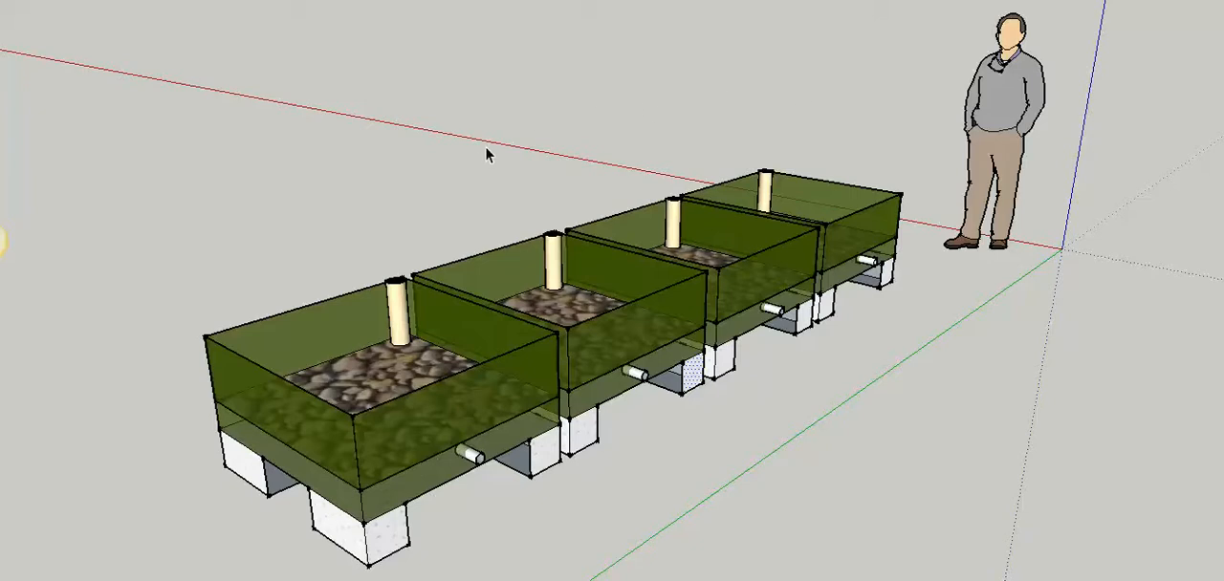
mouse_move(388, 265)
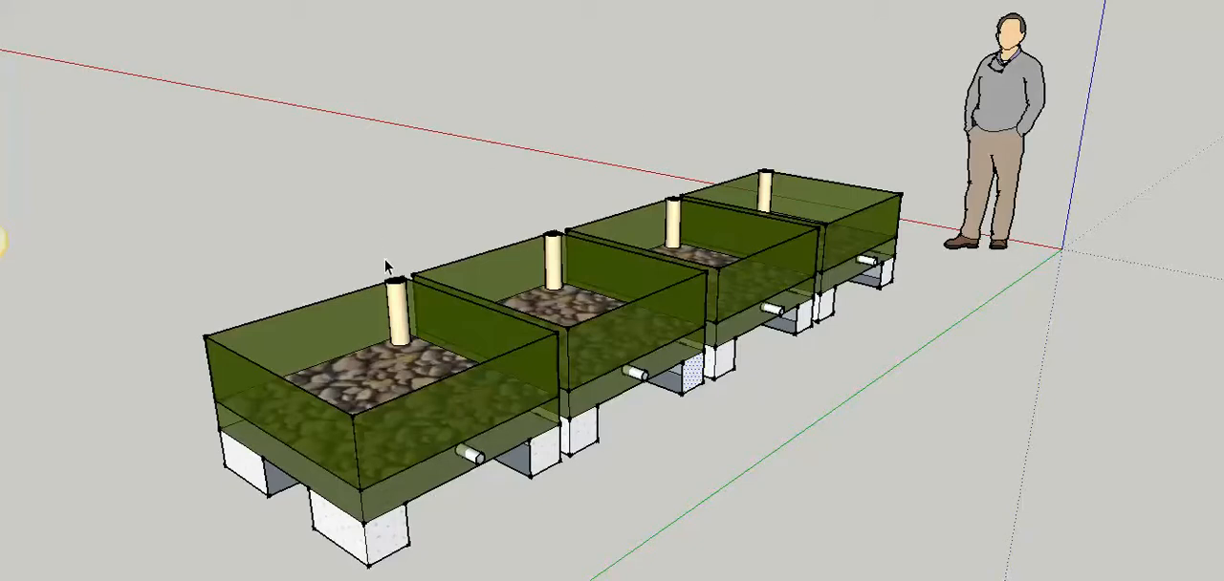
mouse_move(390, 335)
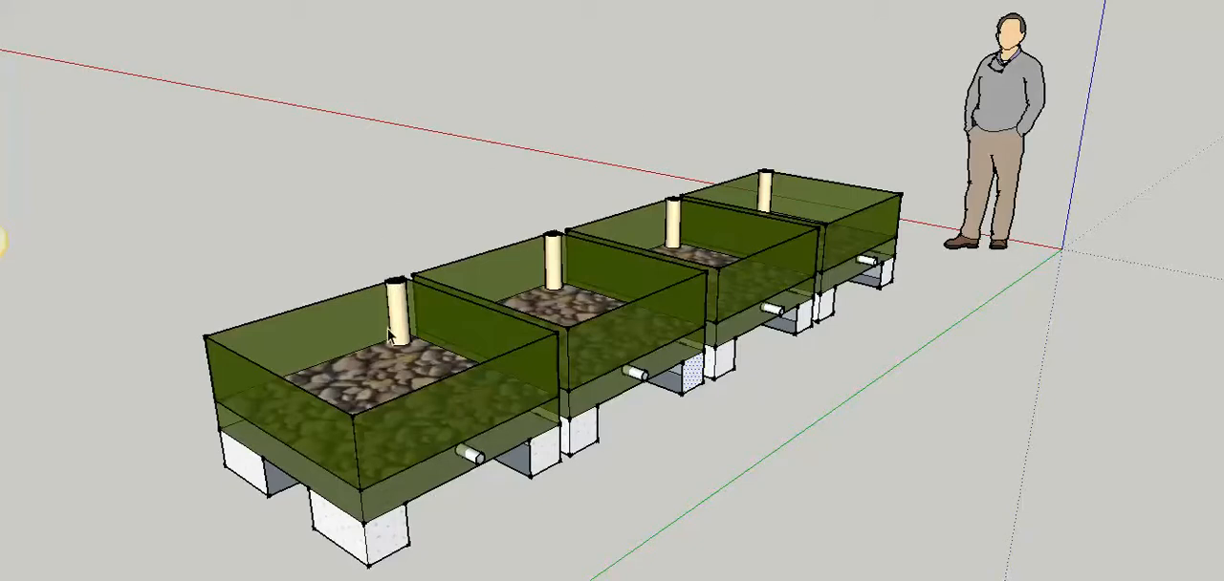
mouse_move(491, 474)
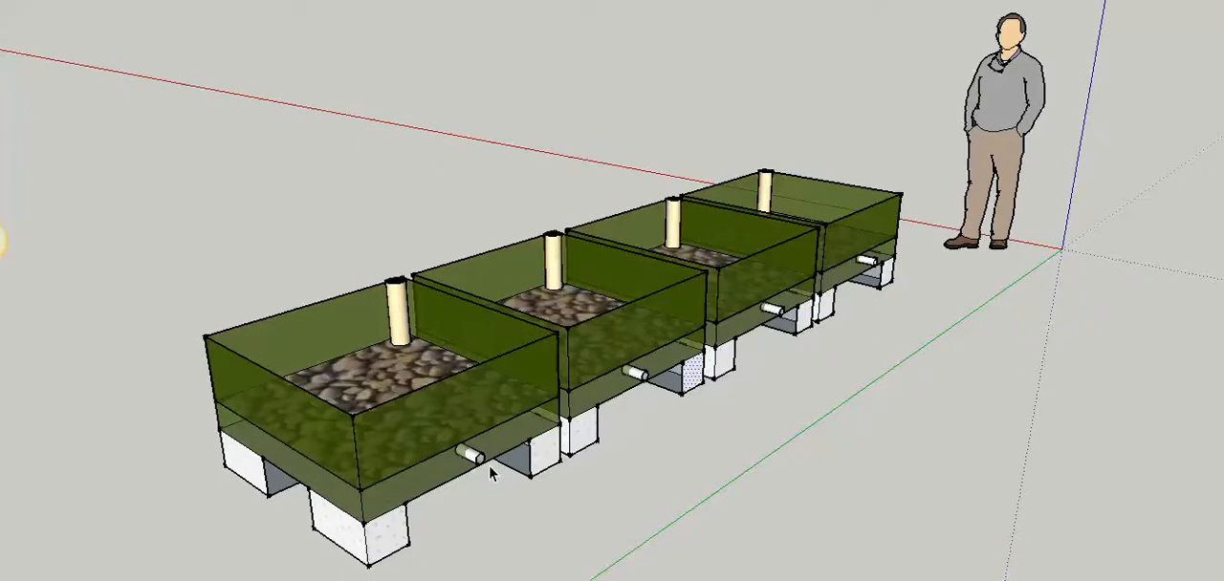
mouse_move(402, 483)
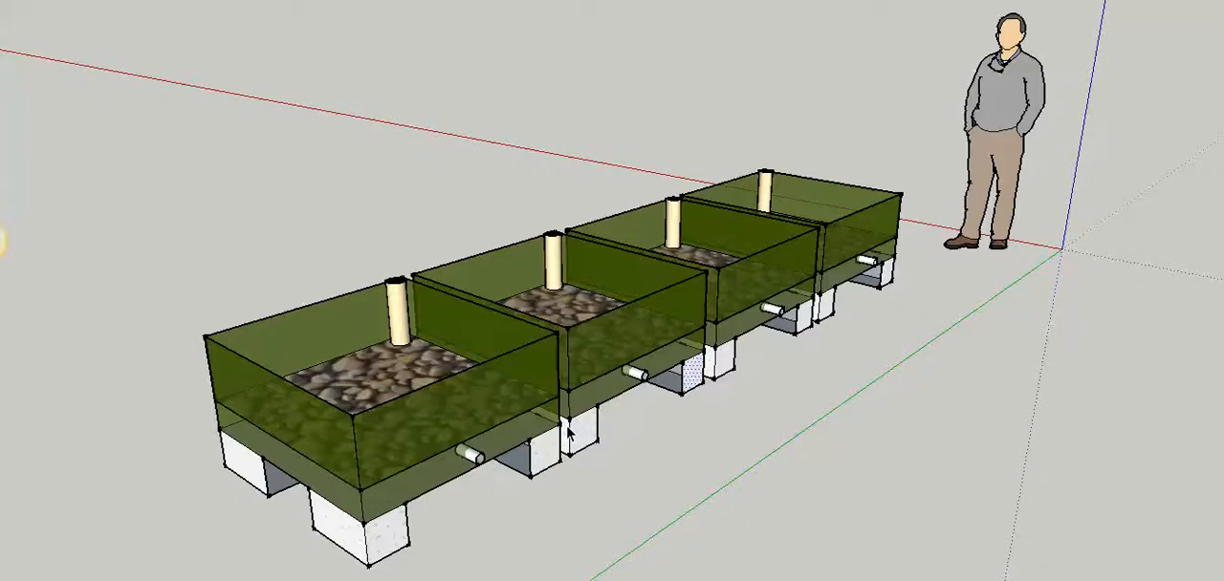
mouse_move(560, 420)
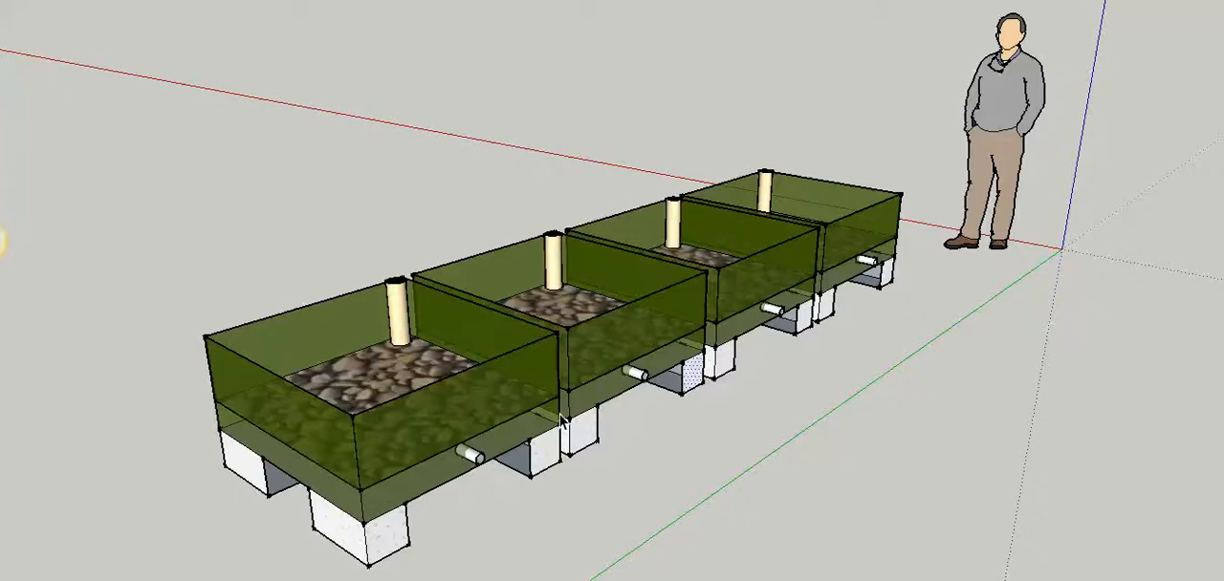
mouse_move(377, 253)
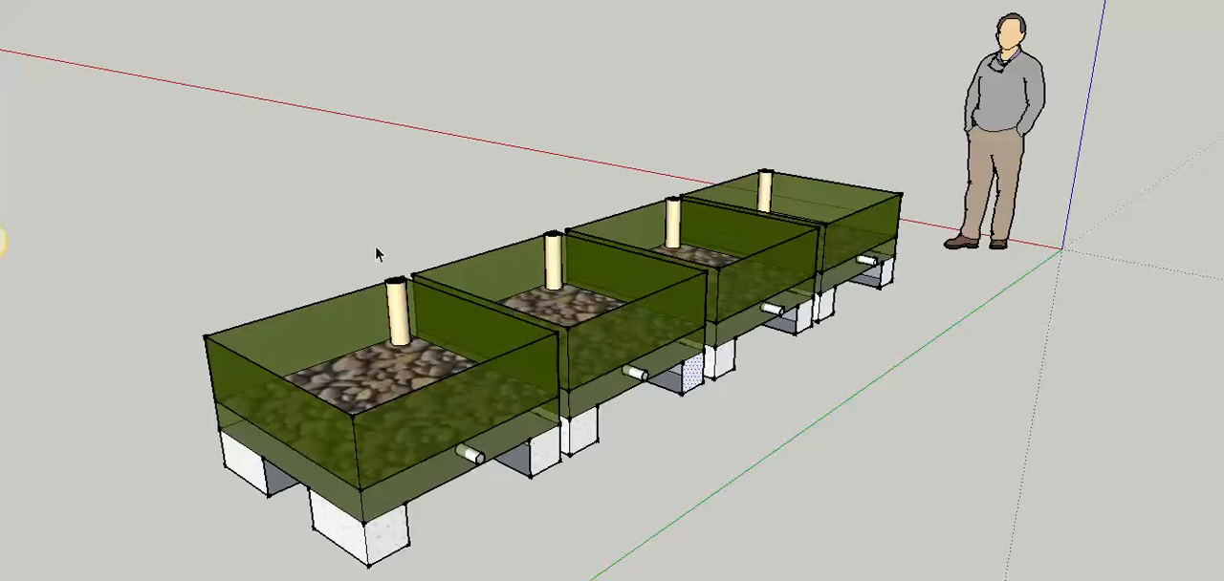
mouse_move(363, 286)
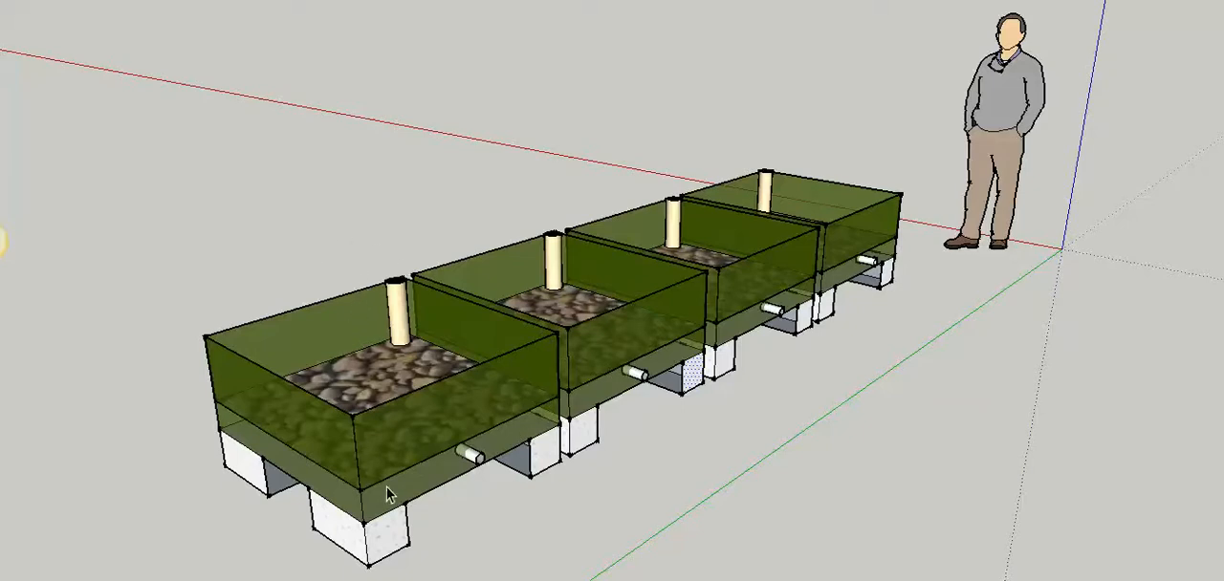
mouse_move(429, 474)
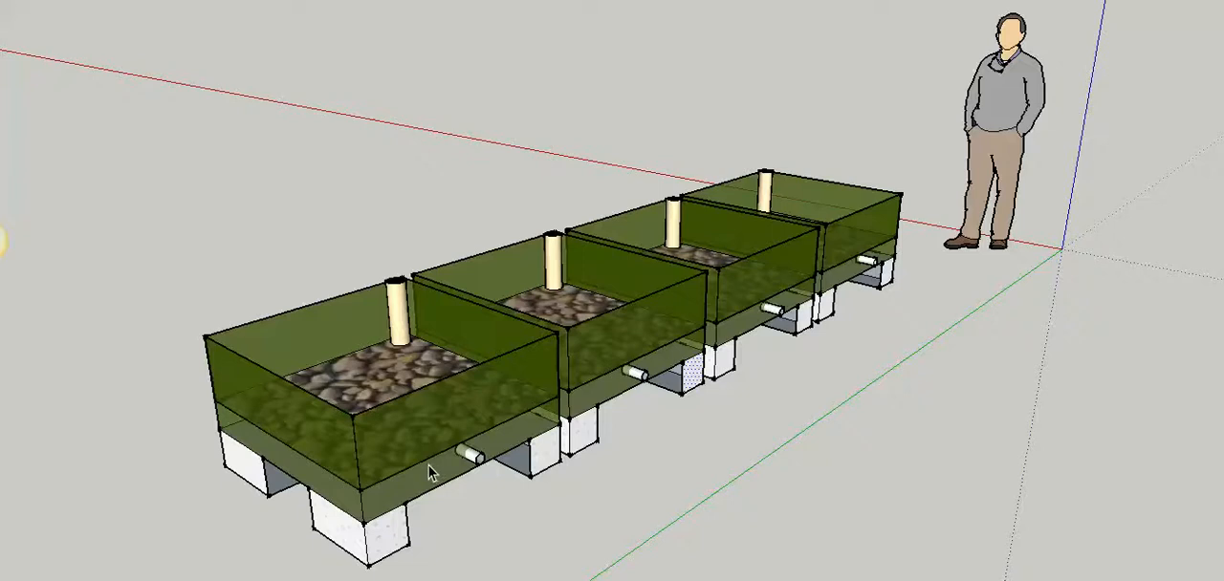
mouse_move(416, 476)
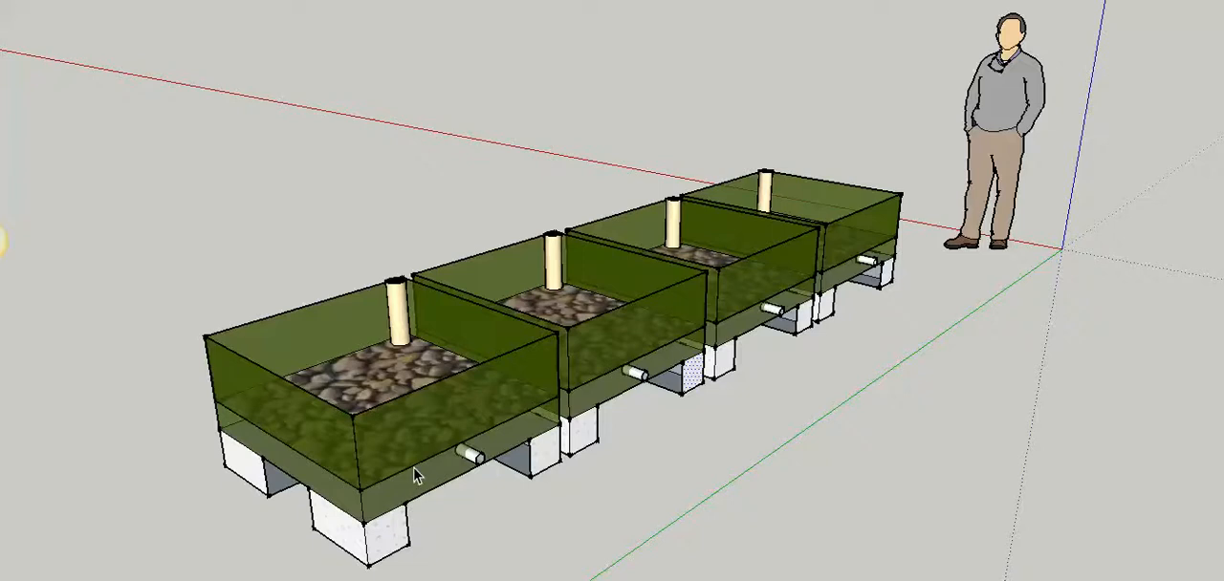
mouse_move(442, 469)
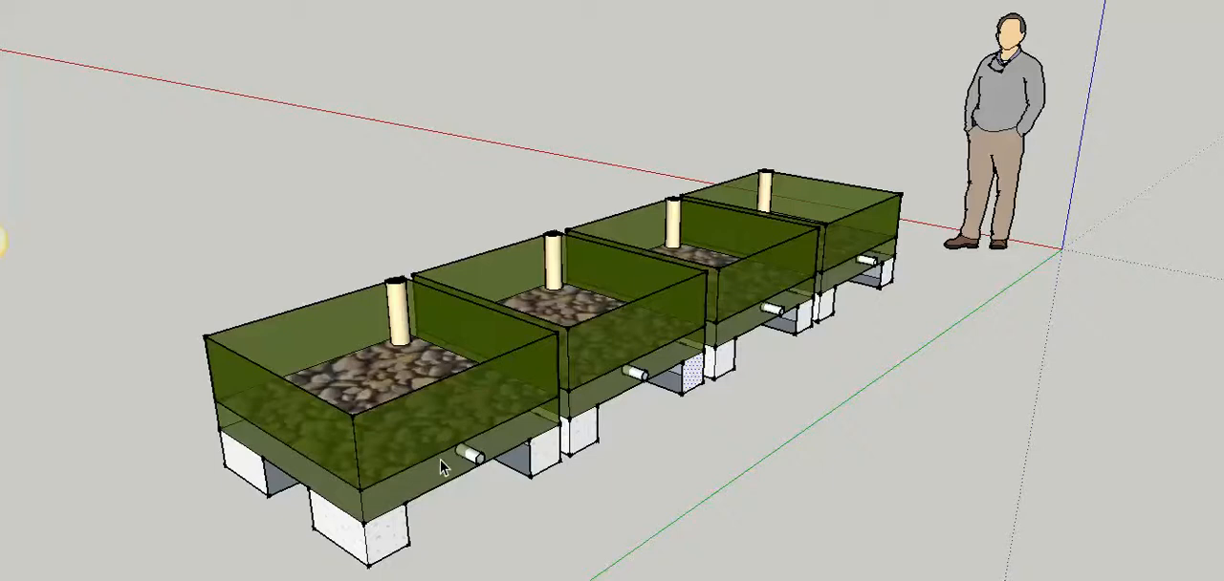
mouse_move(592, 416)
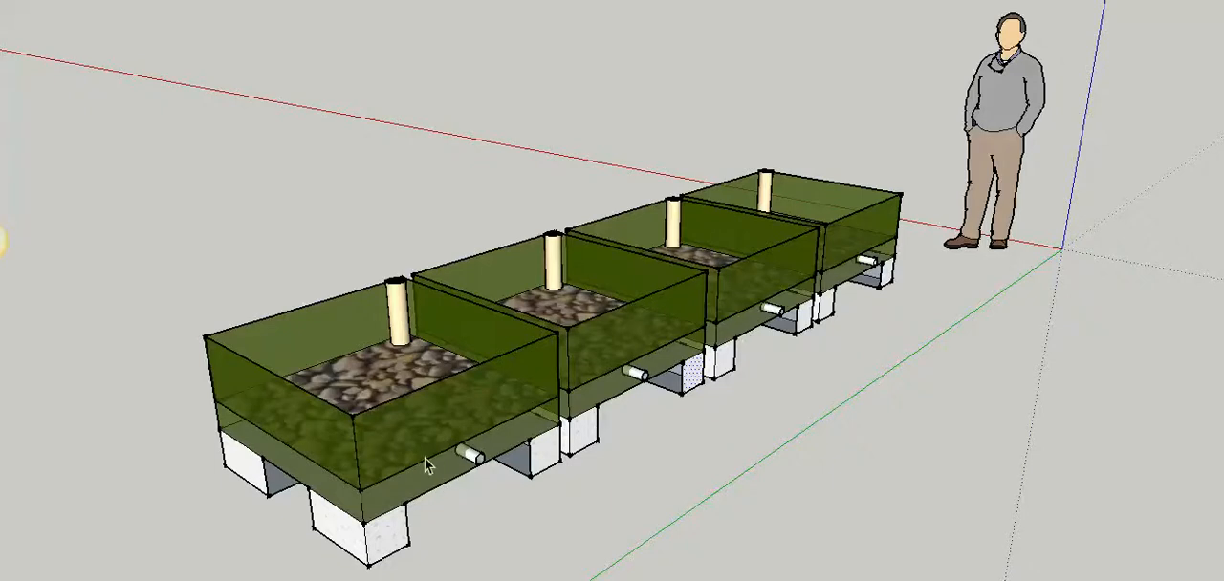
mouse_move(408, 481)
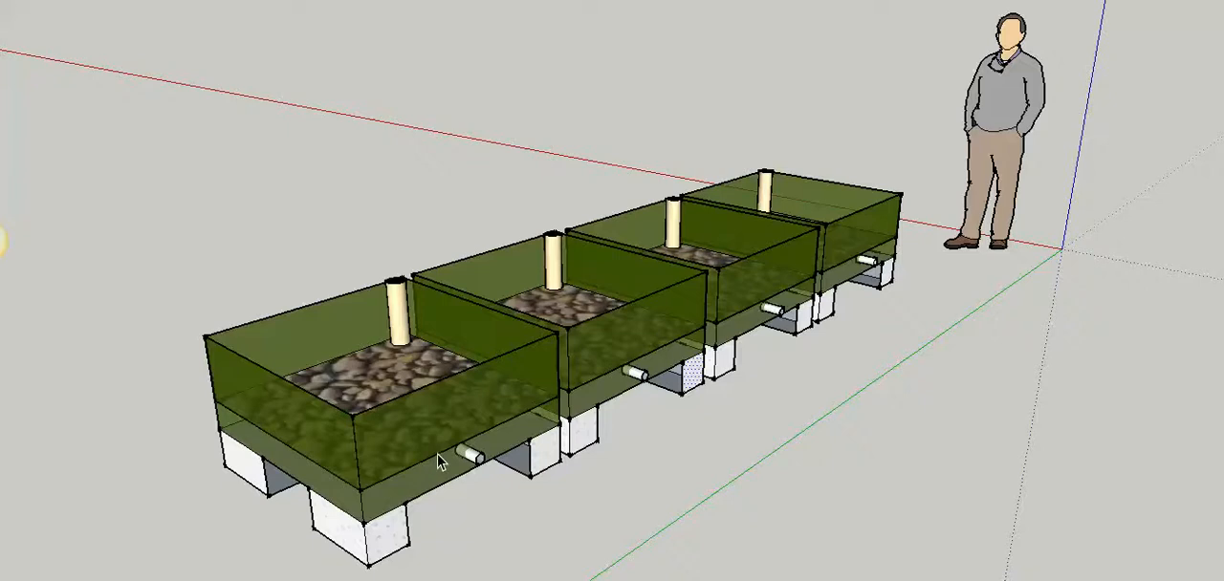
mouse_move(629, 347)
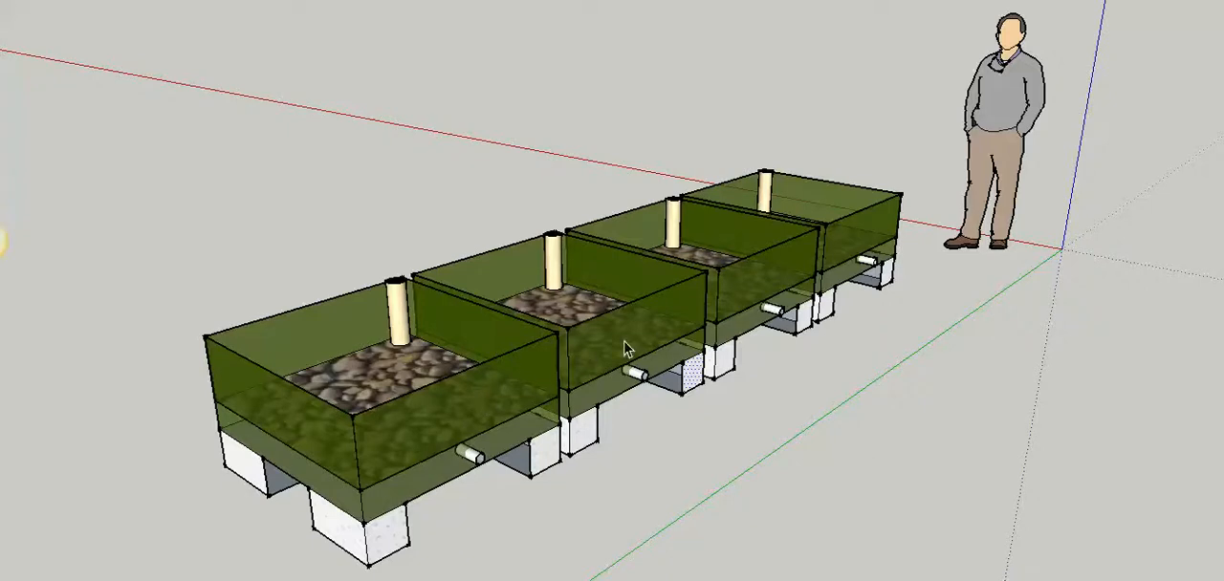
mouse_move(476, 411)
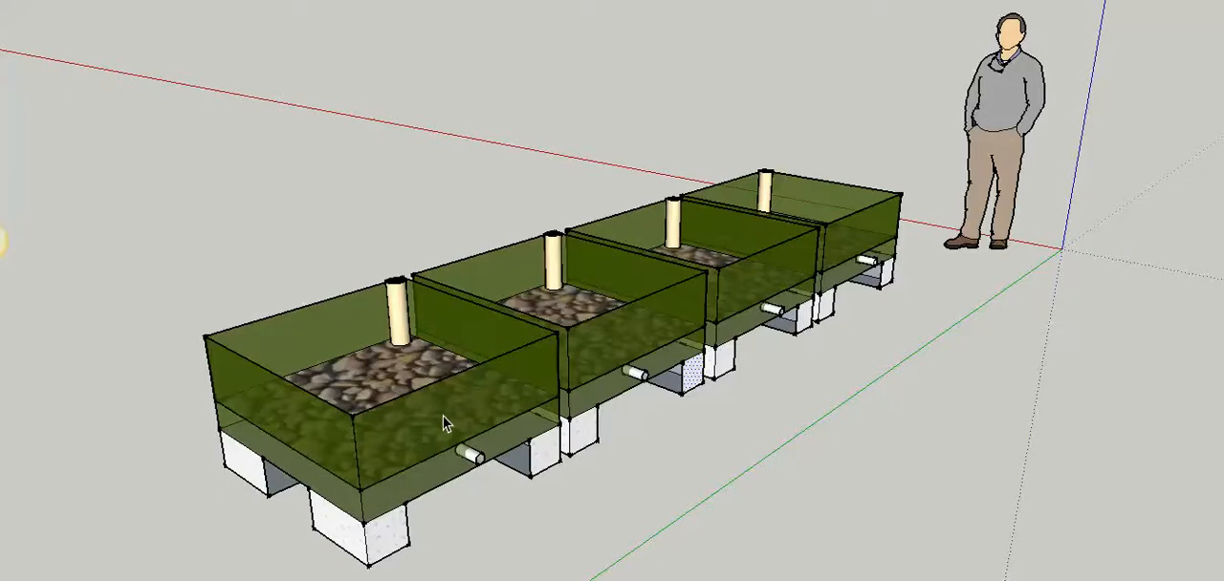
mouse_move(669, 332)
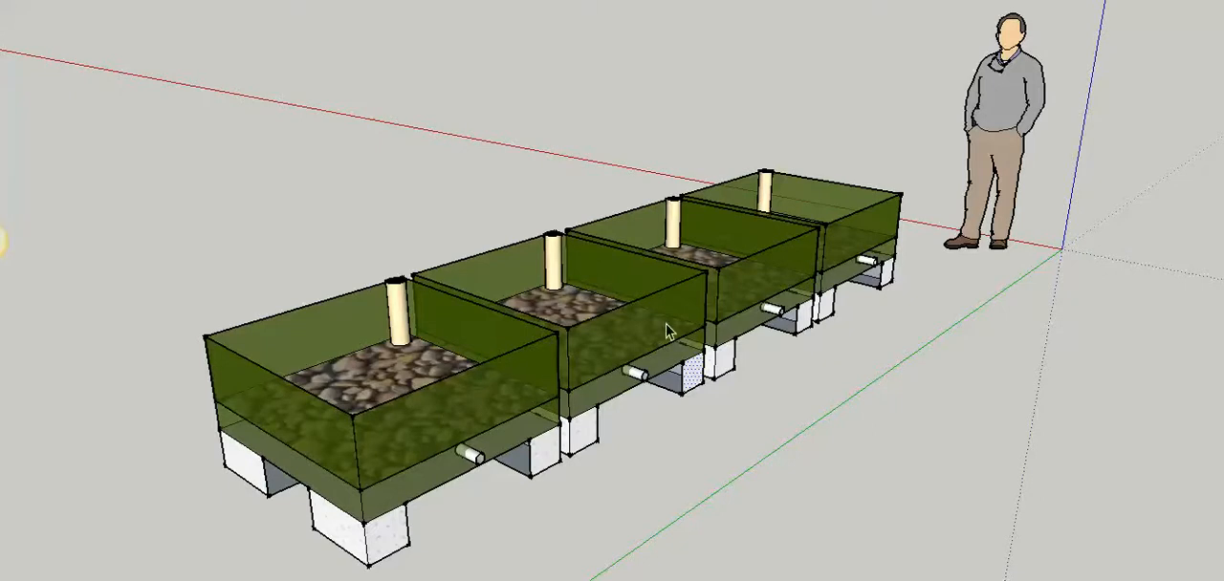
mouse_move(812, 243)
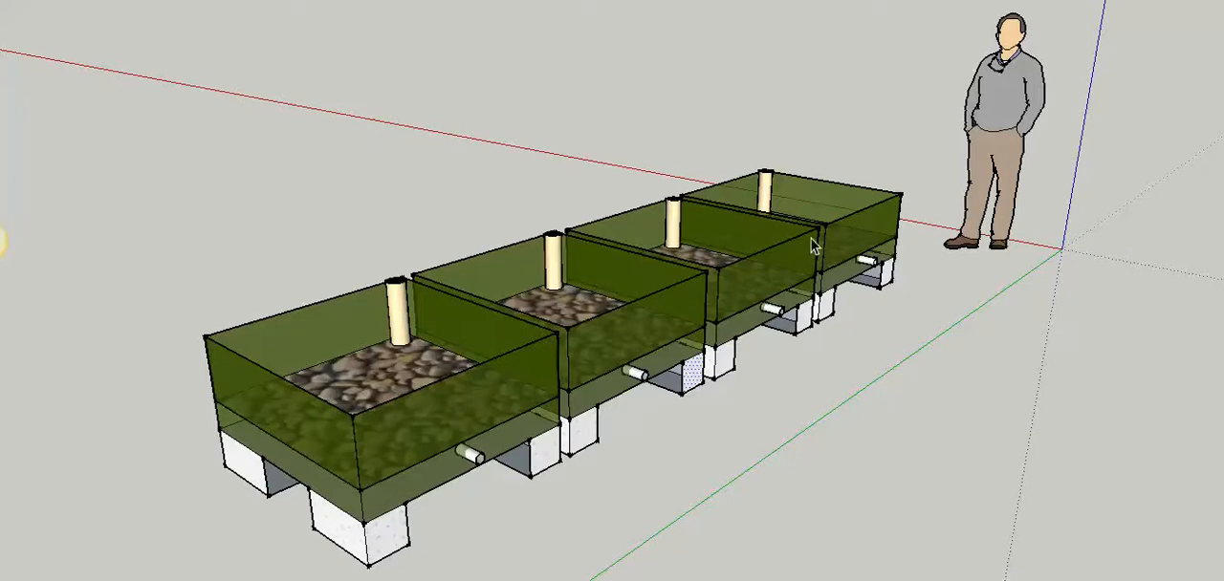
mouse_move(756, 377)
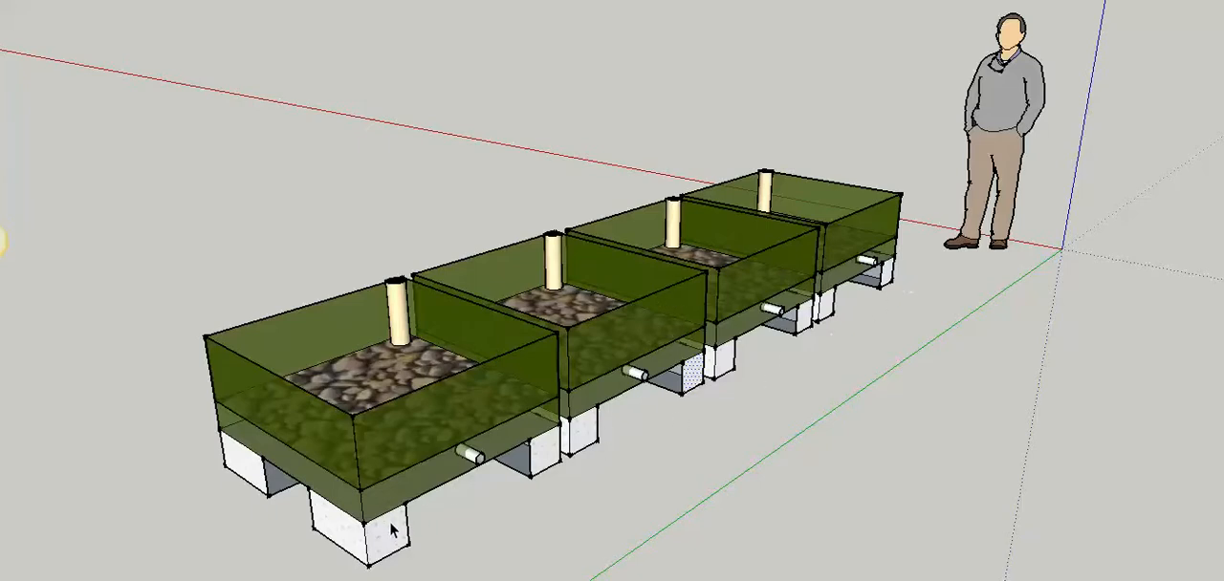
mouse_move(352, 364)
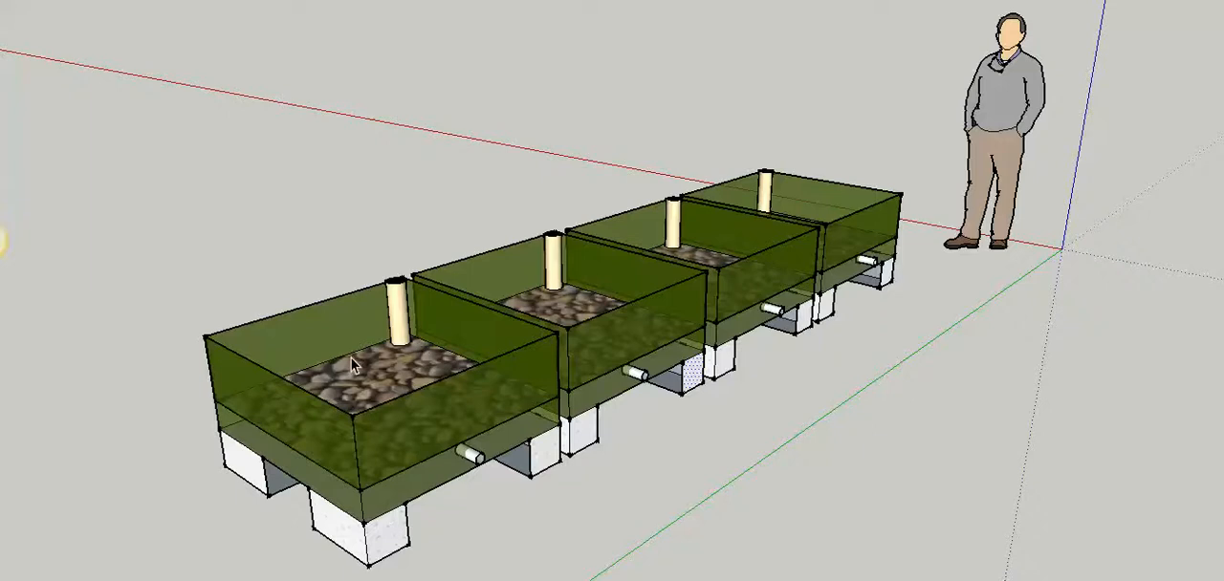
mouse_move(709, 261)
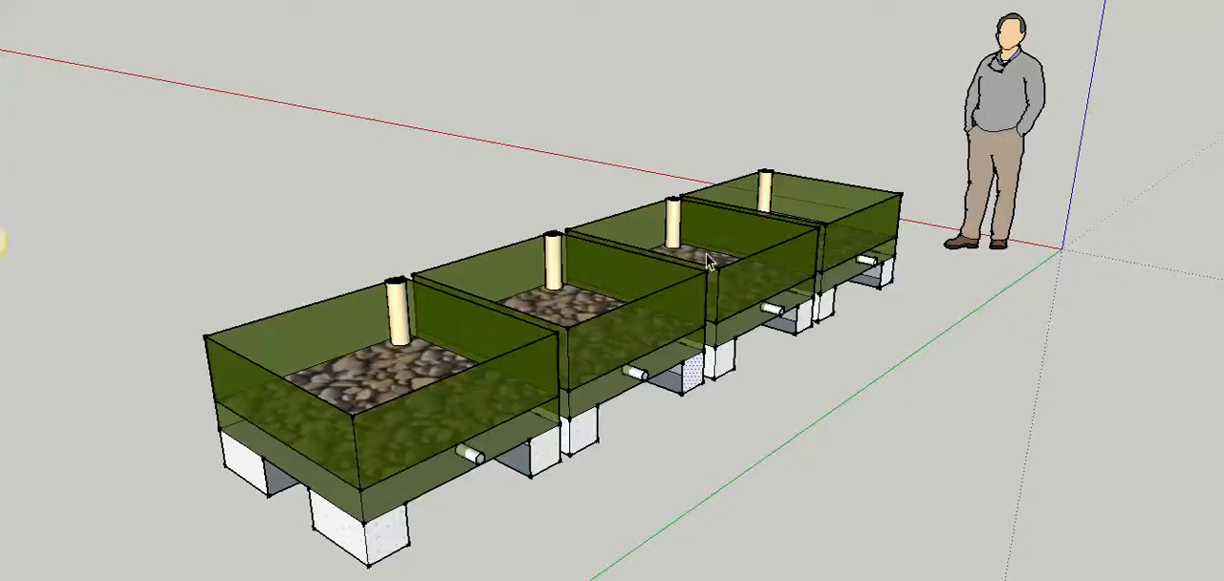
mouse_move(431, 476)
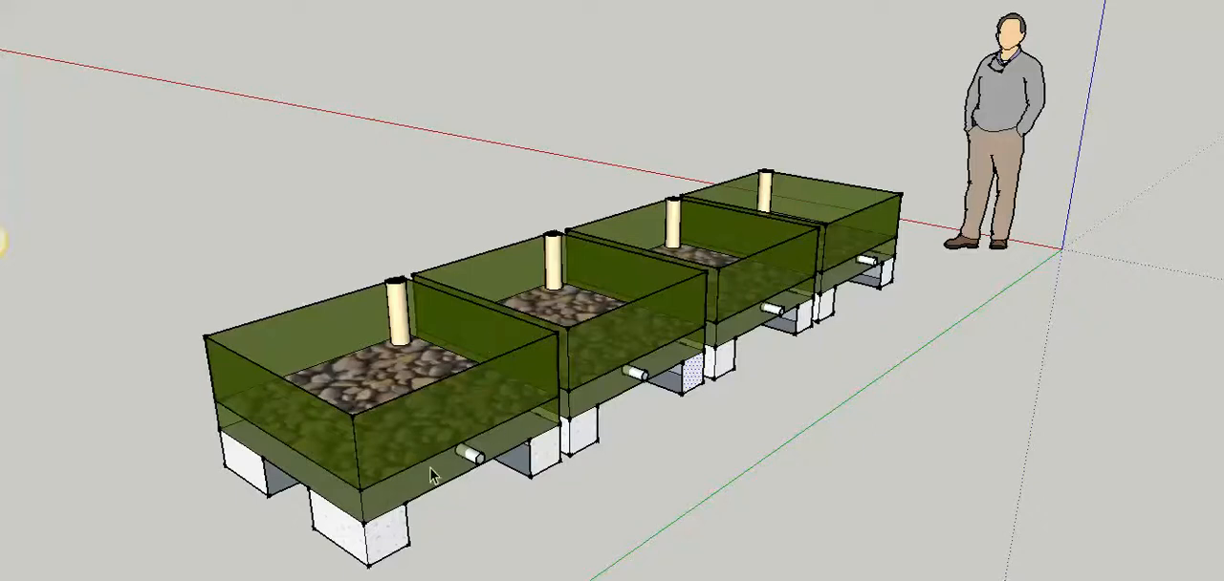
mouse_move(402, 490)
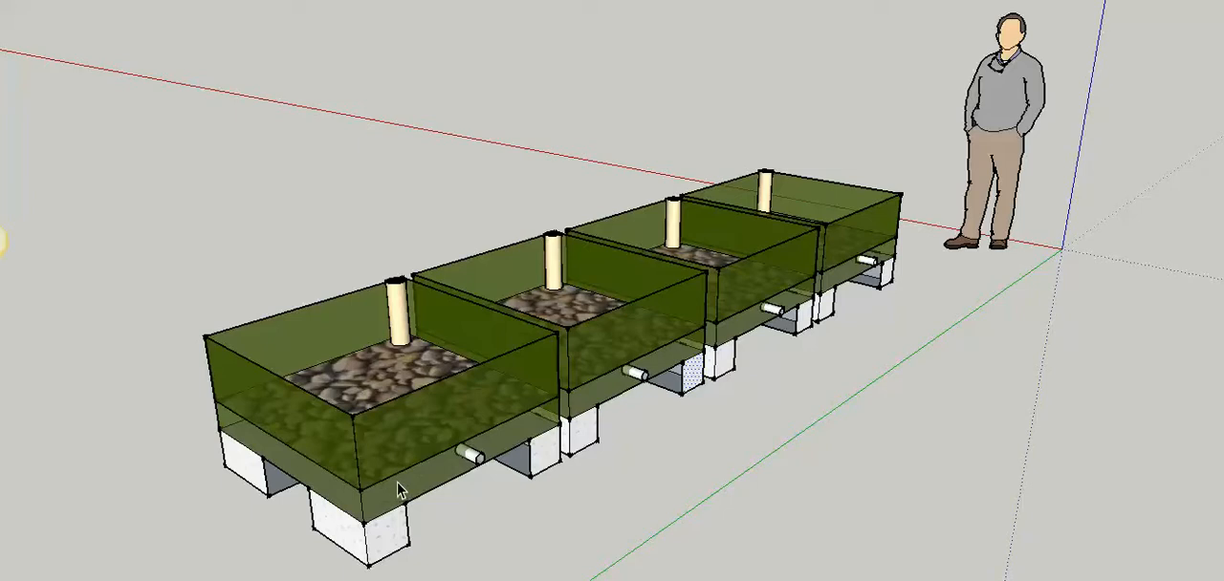
mouse_move(415, 393)
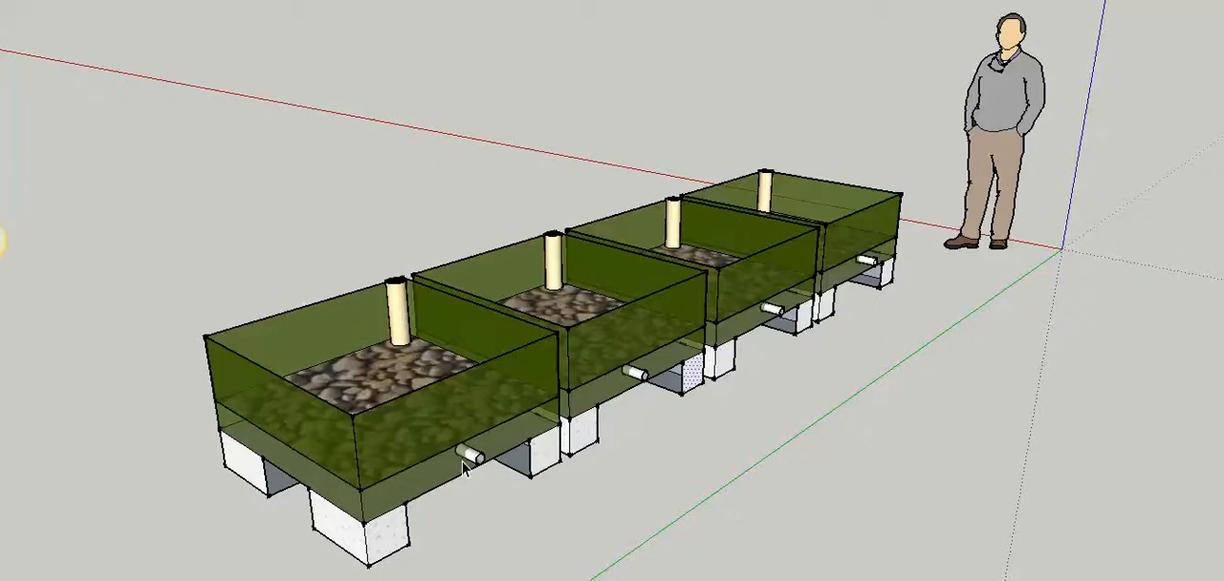
mouse_move(363, 512)
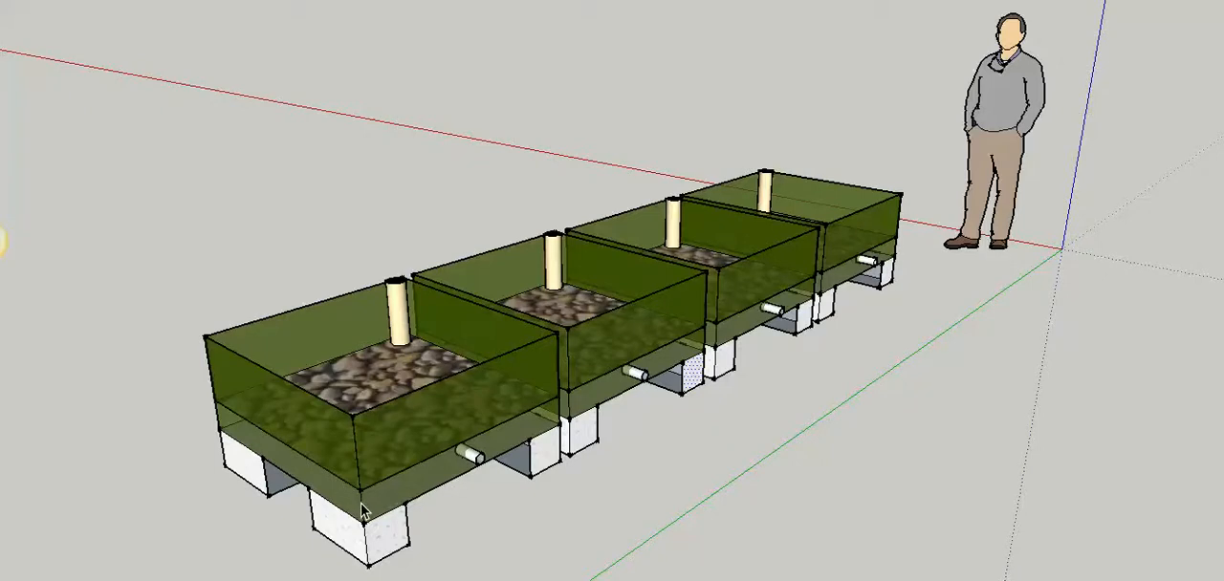
mouse_move(422, 488)
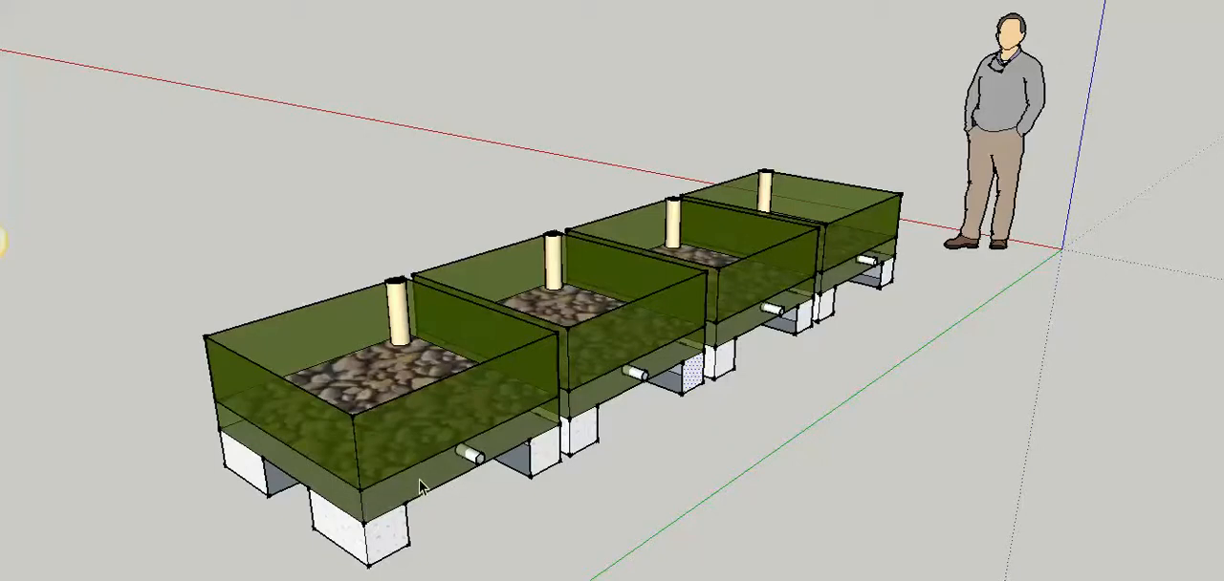
mouse_move(429, 478)
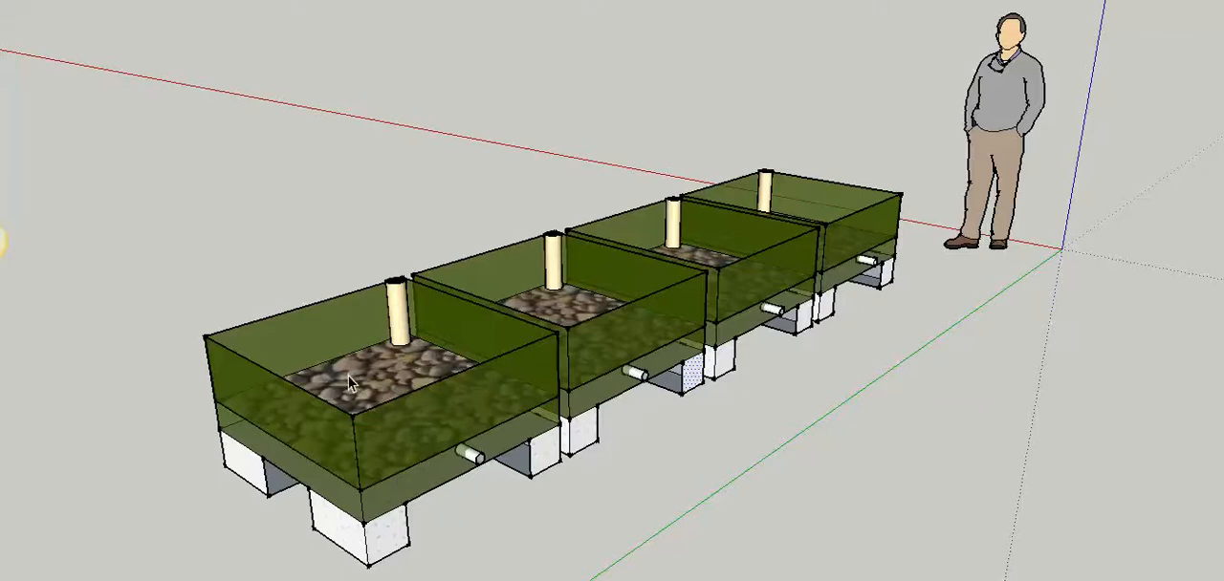
mouse_move(382, 395)
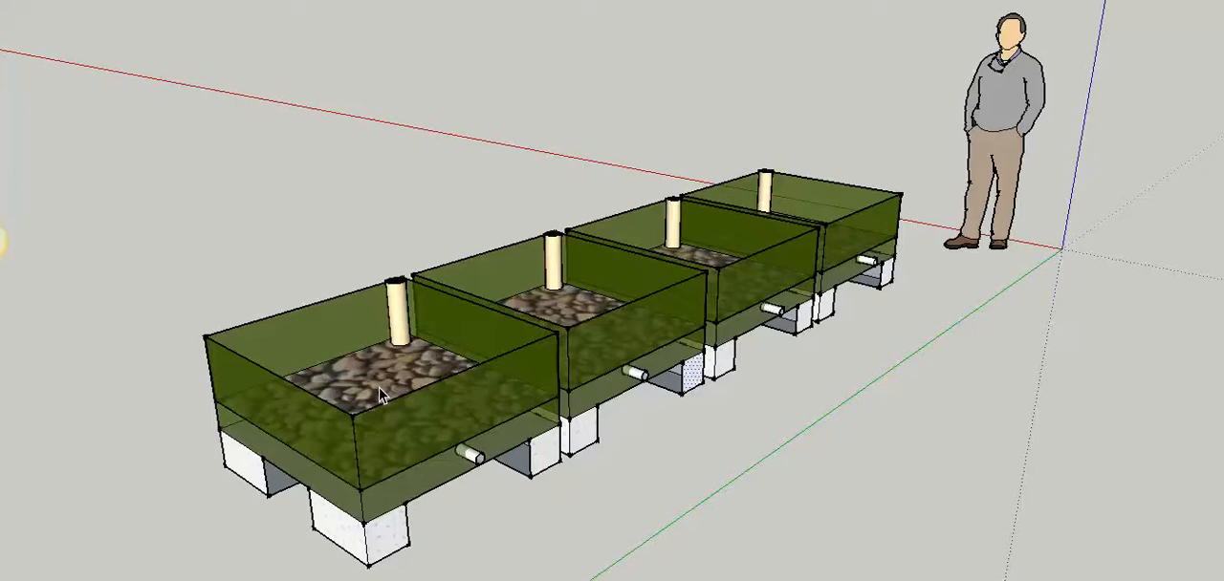
mouse_move(380, 392)
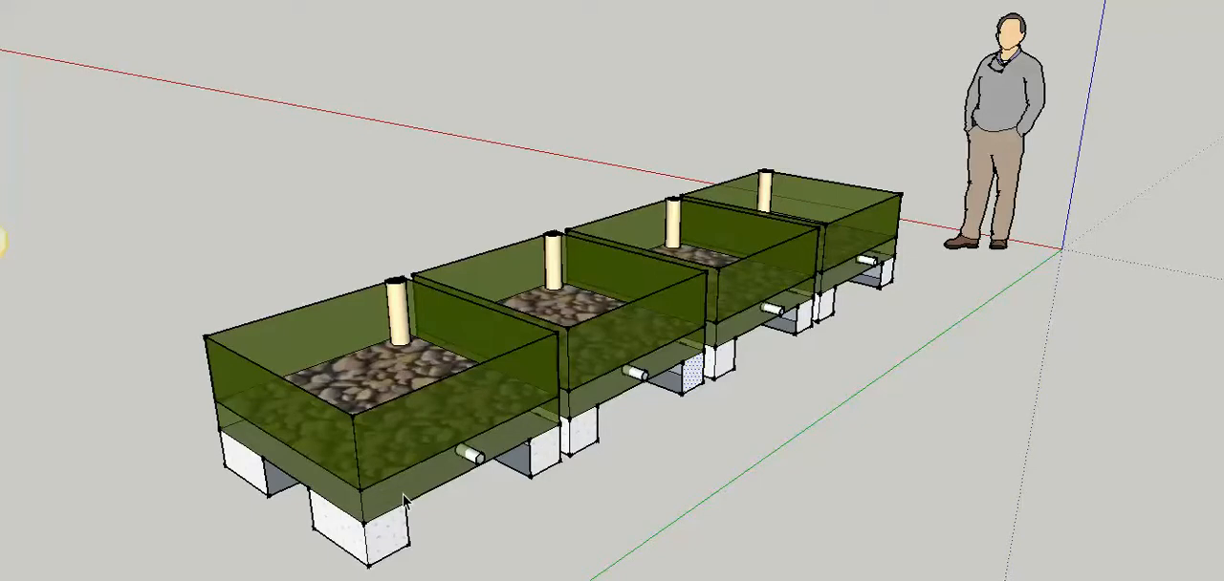
mouse_move(376, 379)
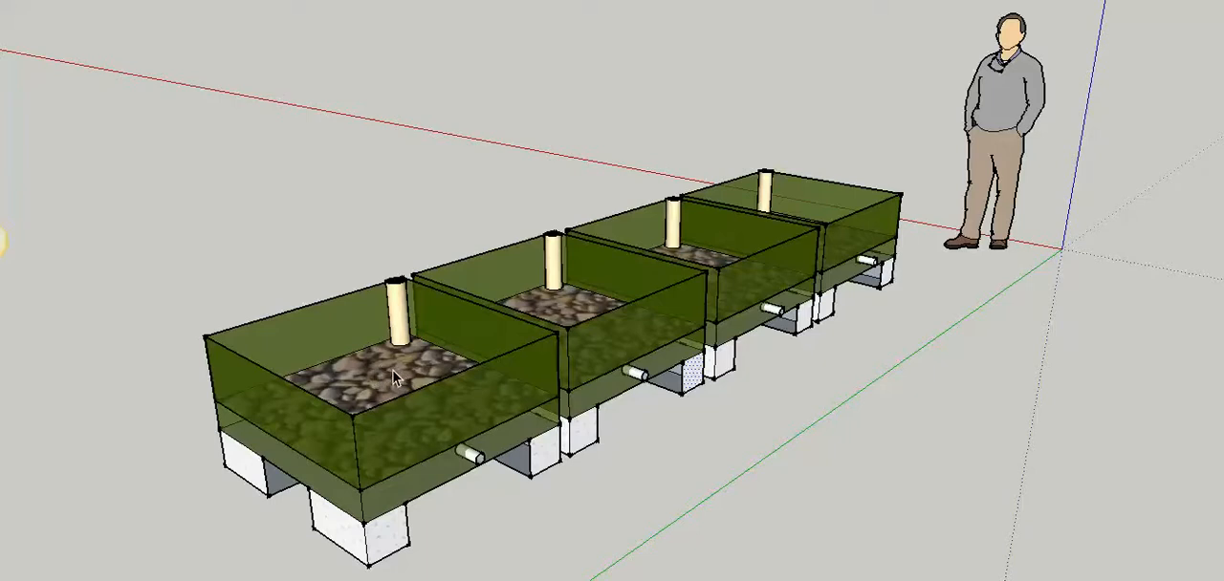
mouse_move(403, 451)
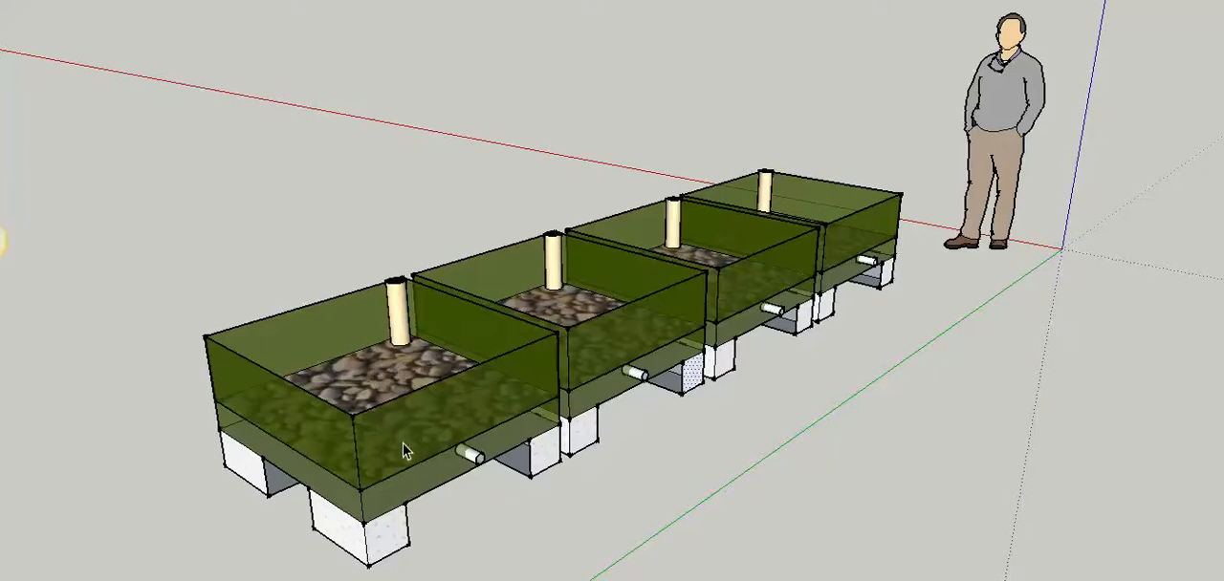
mouse_move(451, 380)
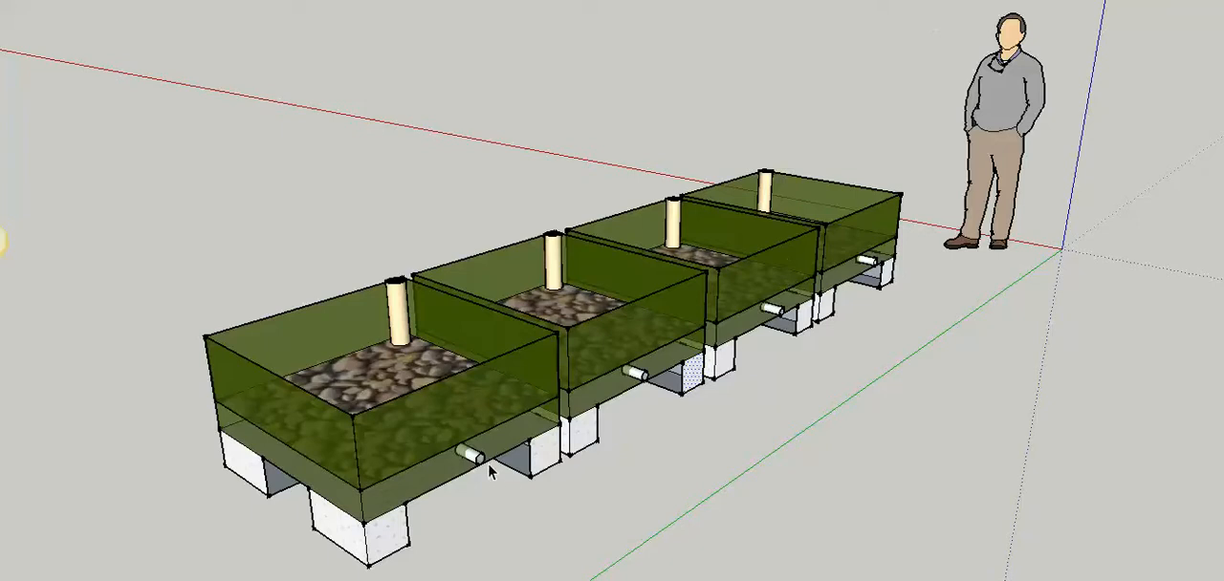
mouse_move(367, 411)
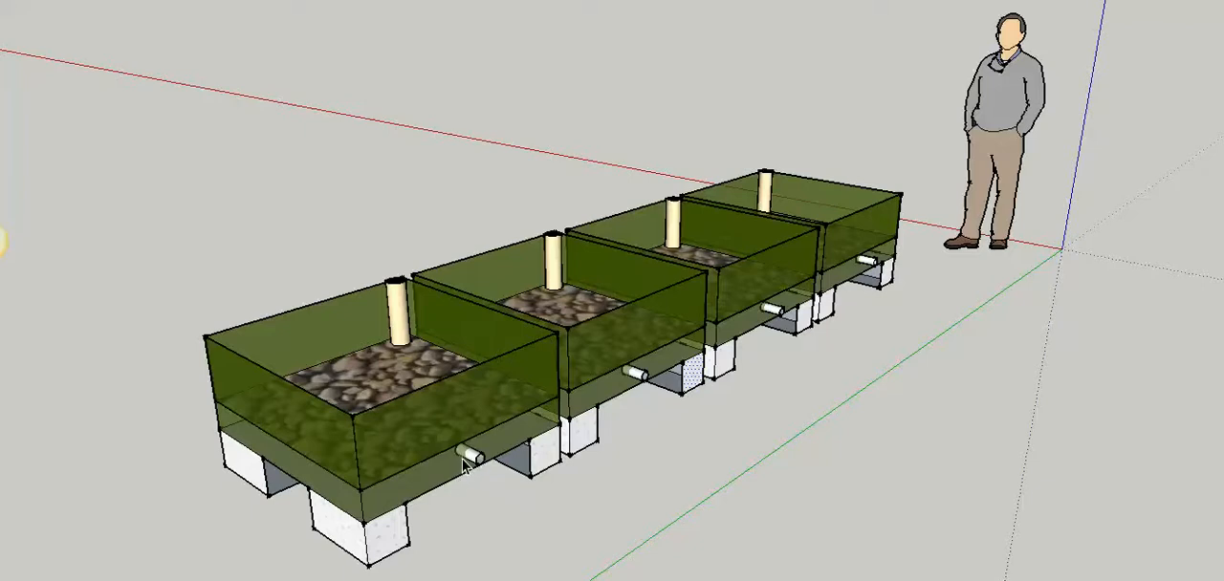
mouse_move(485, 465)
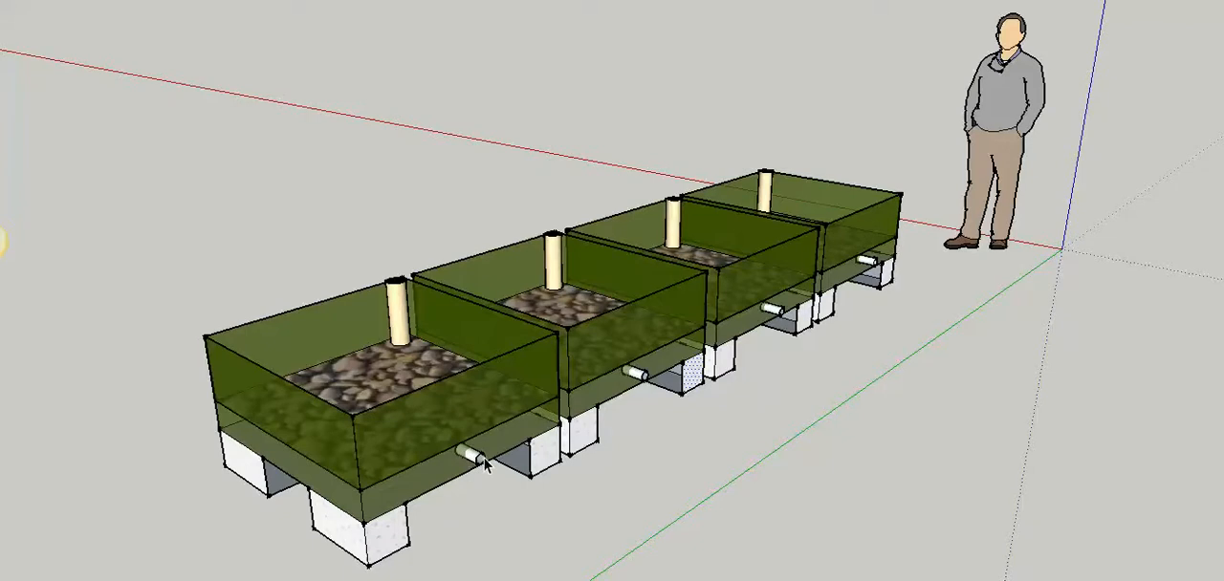
mouse_move(485, 463)
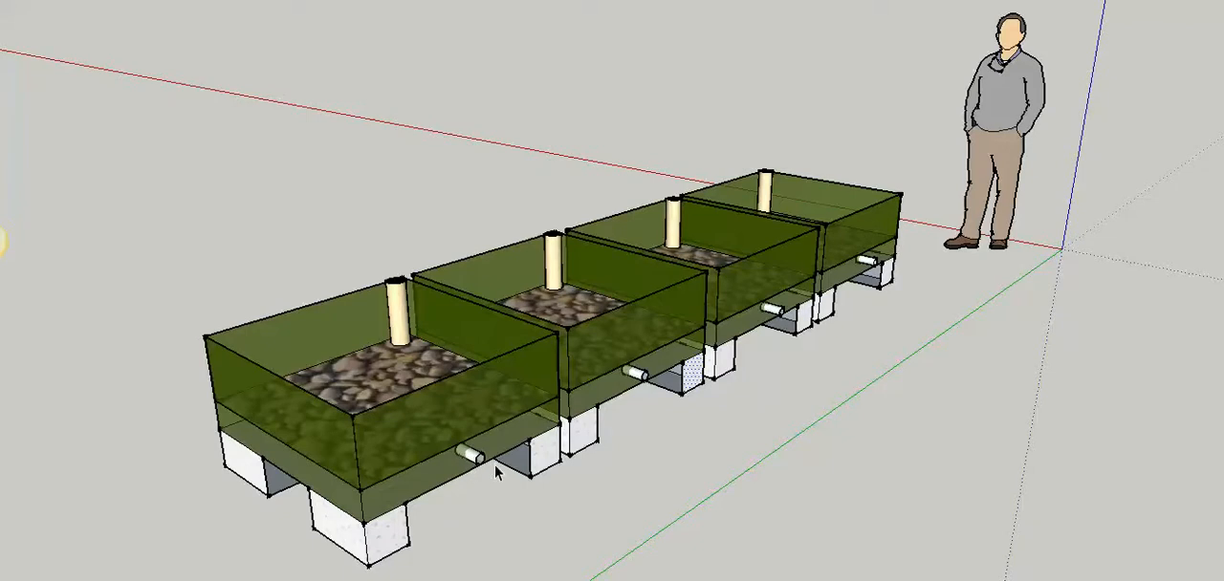
mouse_move(494, 481)
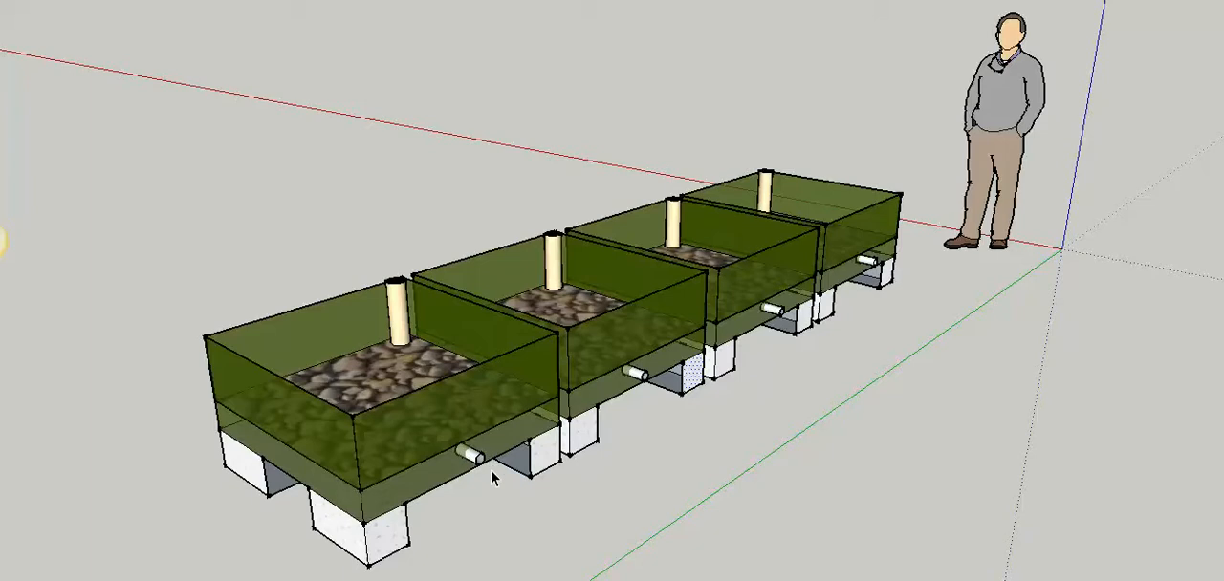
mouse_move(483, 464)
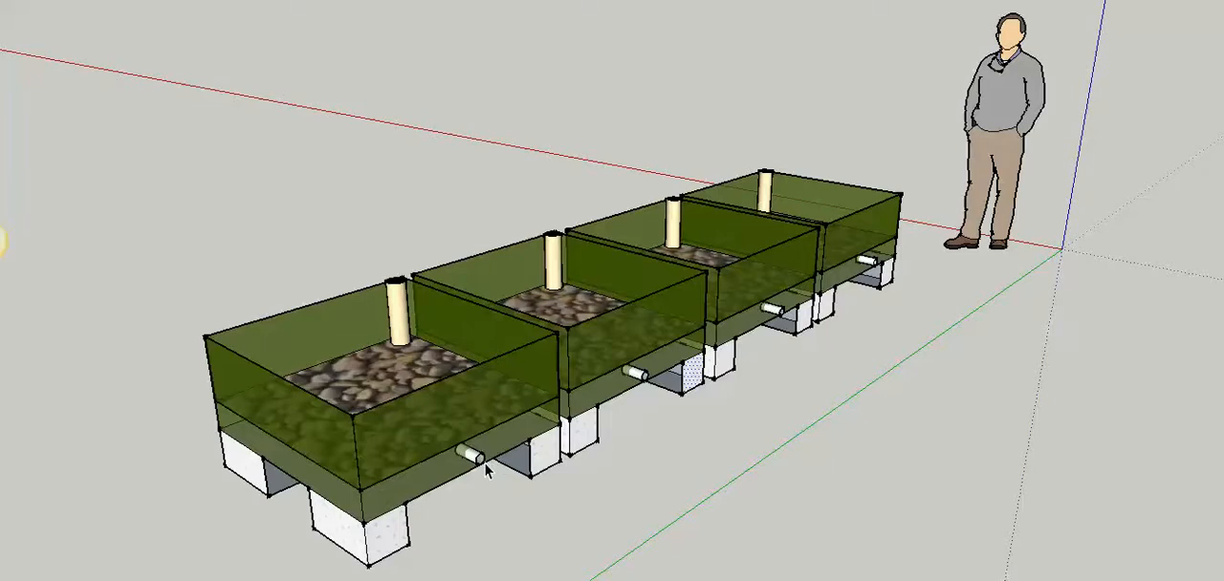
mouse_move(893, 298)
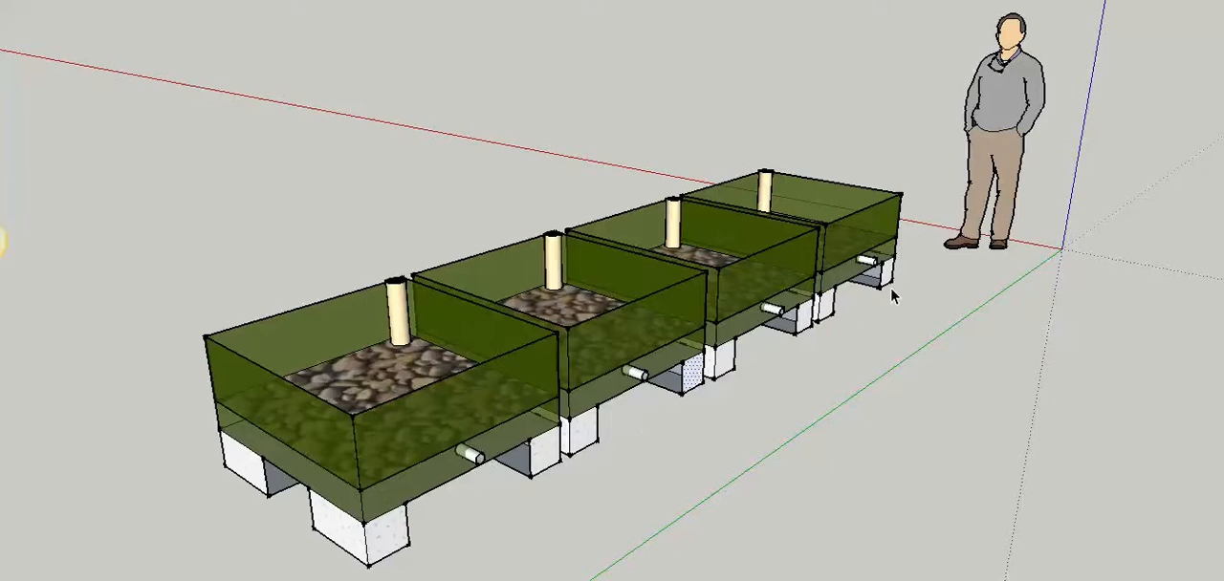
mouse_move(451, 464)
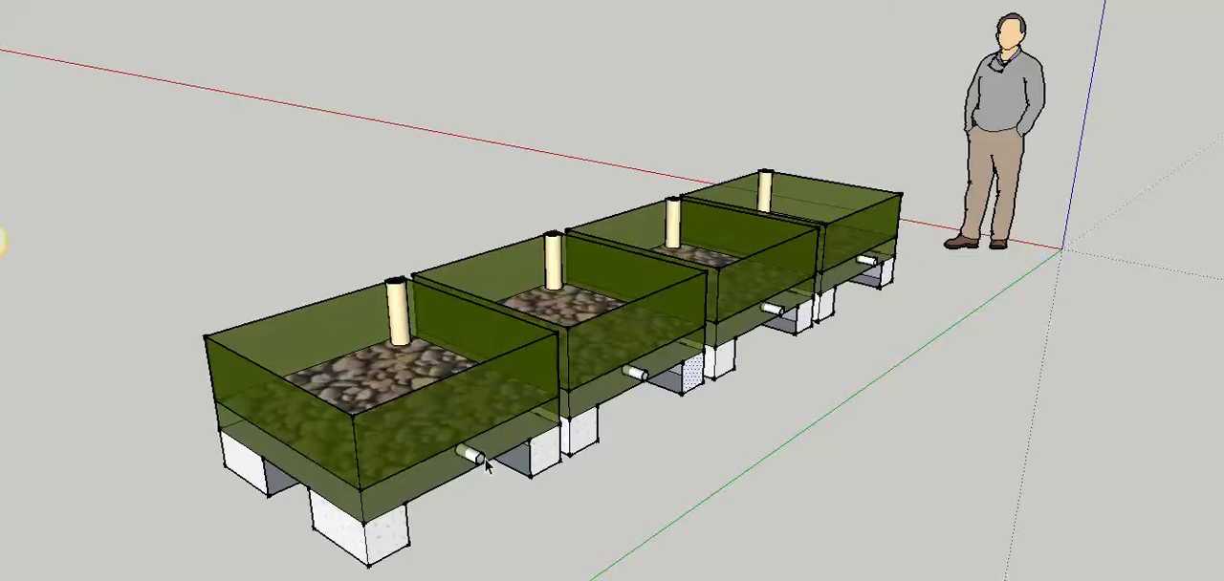
mouse_move(481, 470)
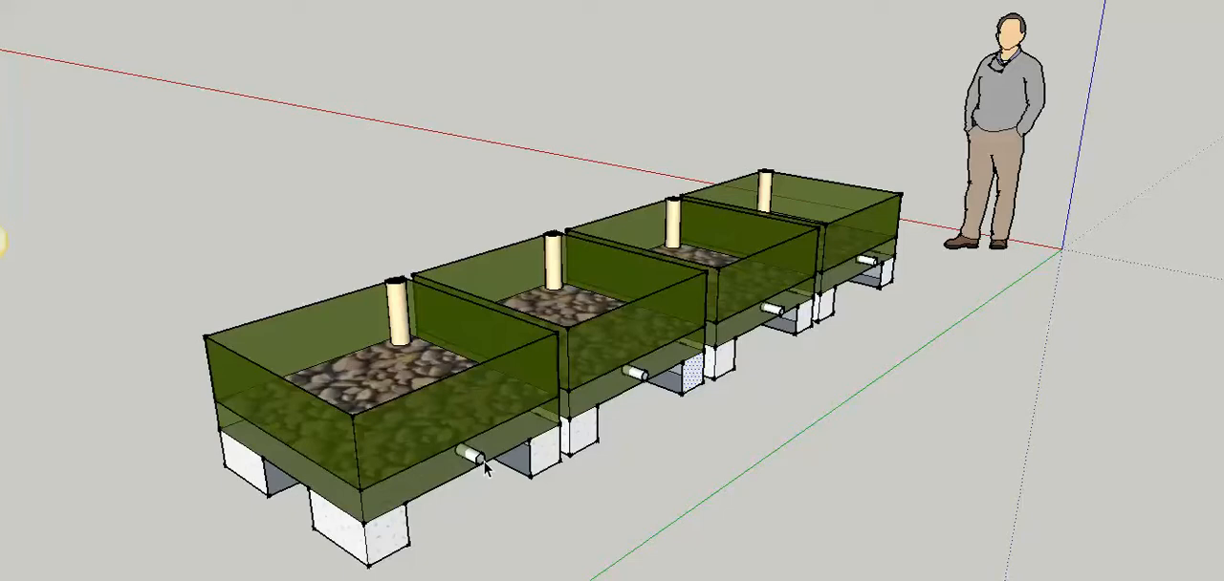
mouse_move(937, 273)
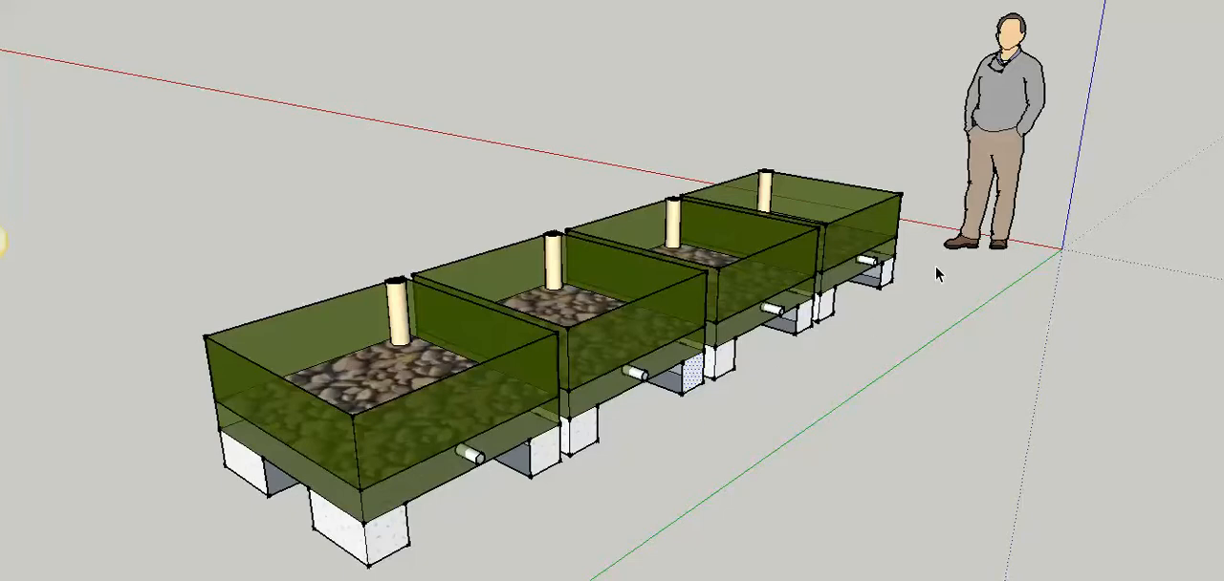
mouse_move(784, 335)
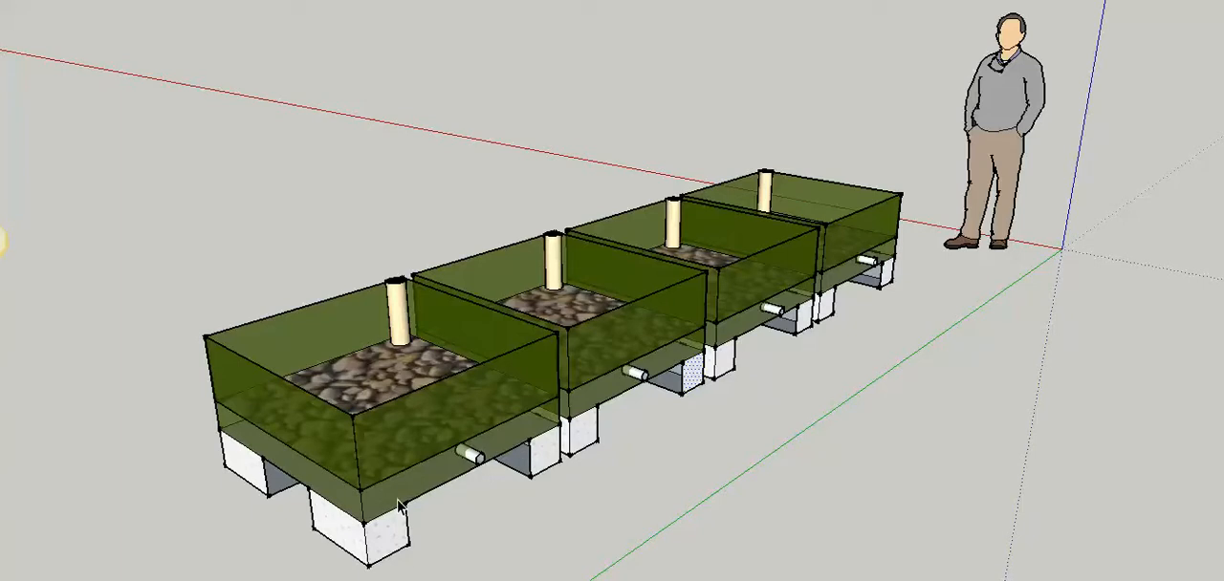
mouse_move(341, 535)
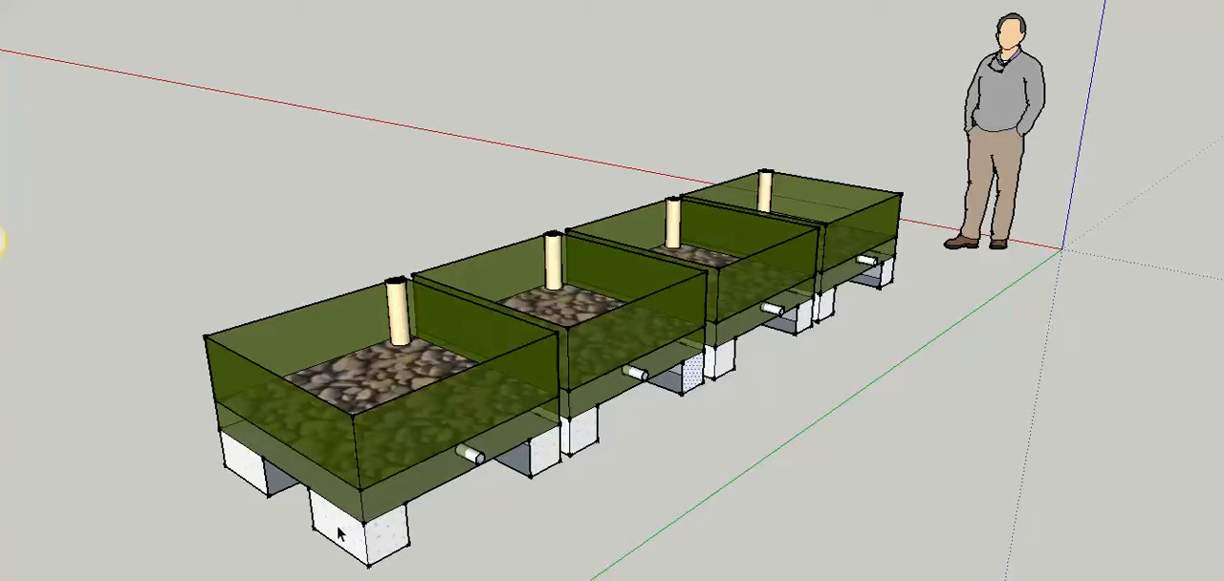
mouse_move(424, 308)
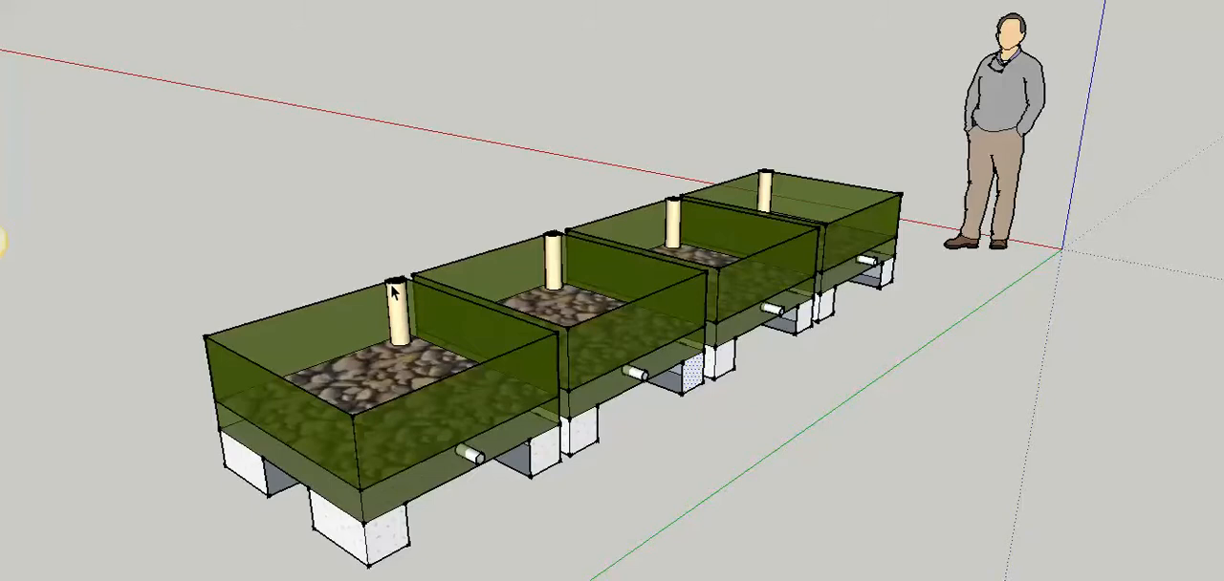
mouse_move(397, 344)
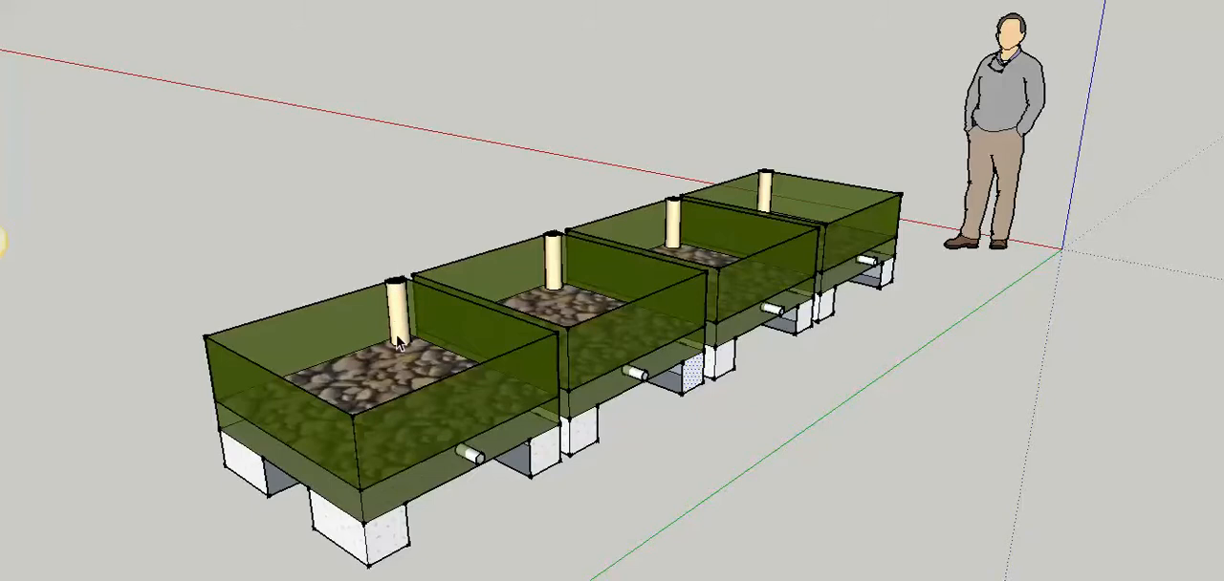
mouse_move(409, 271)
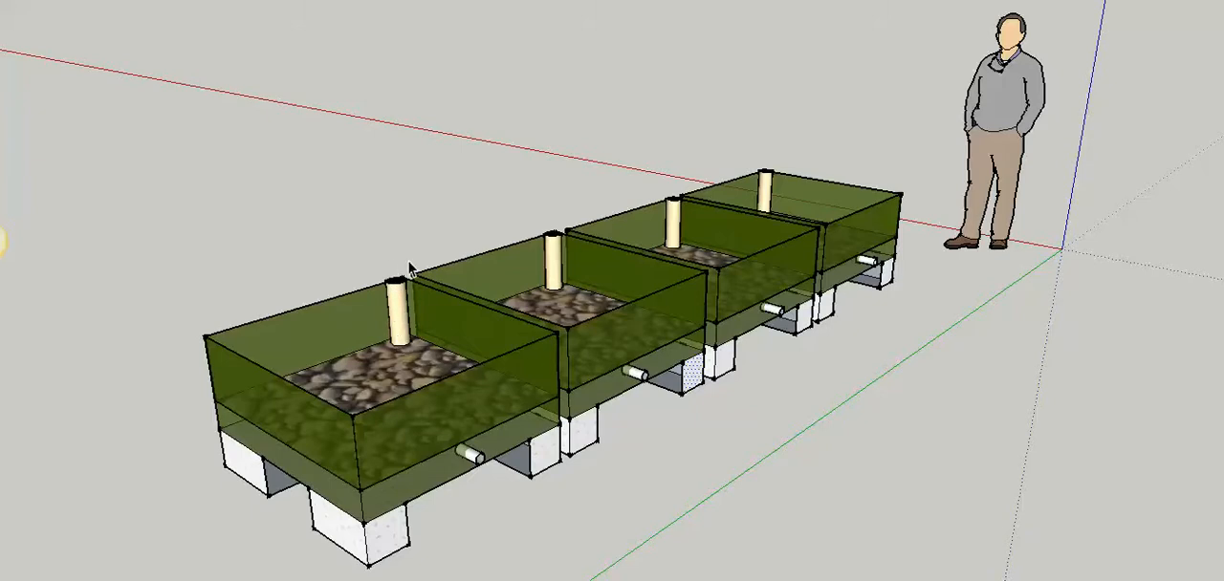
mouse_move(489, 304)
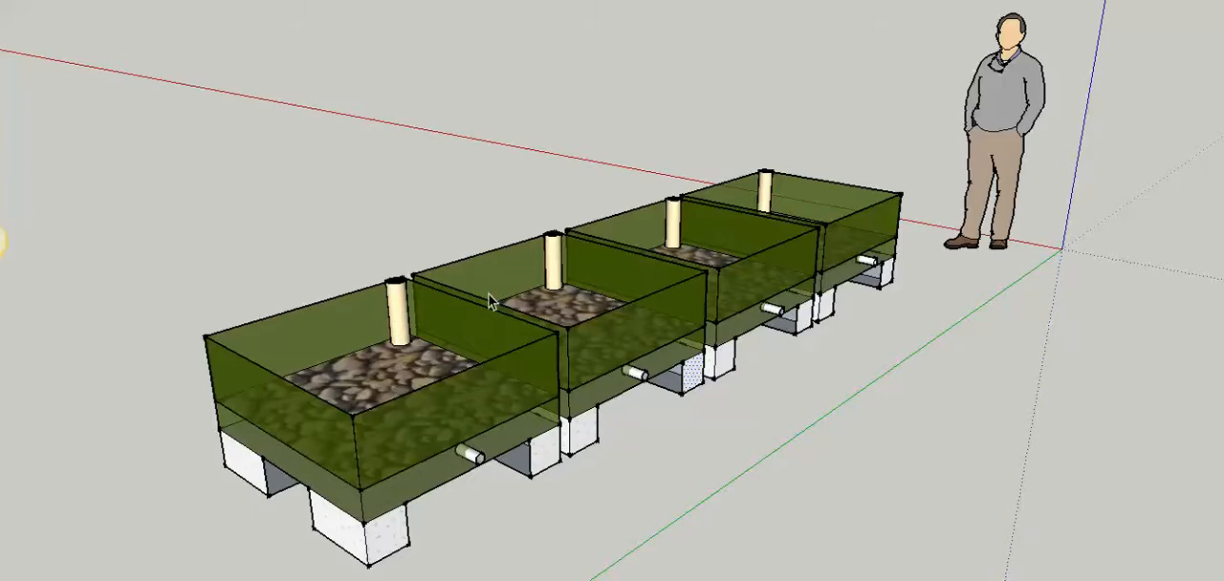
mouse_move(392, 363)
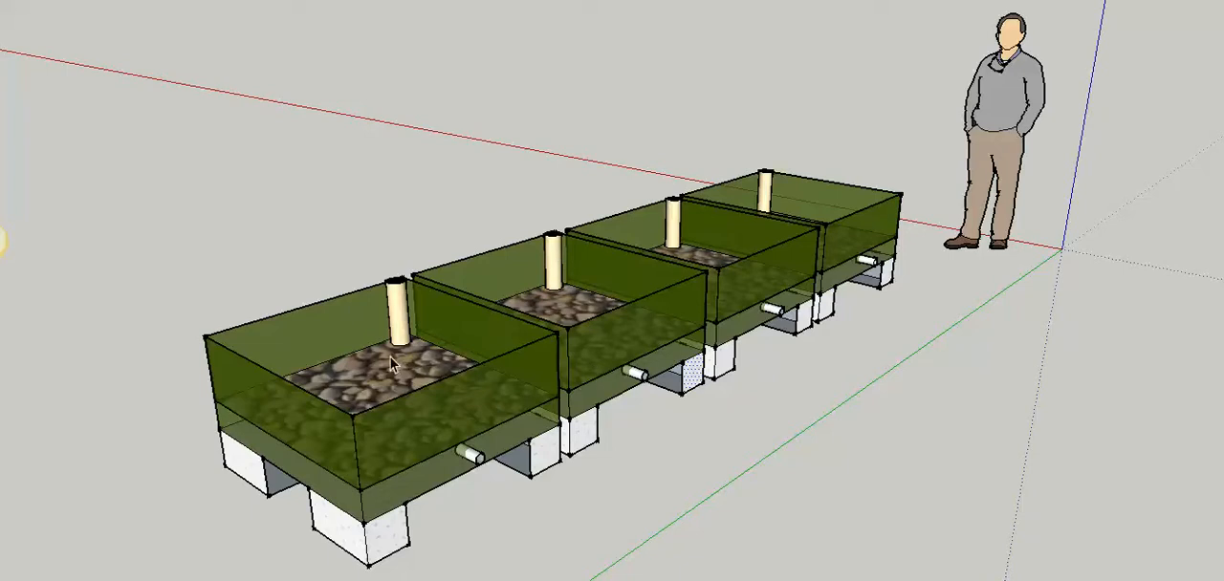
mouse_move(734, 215)
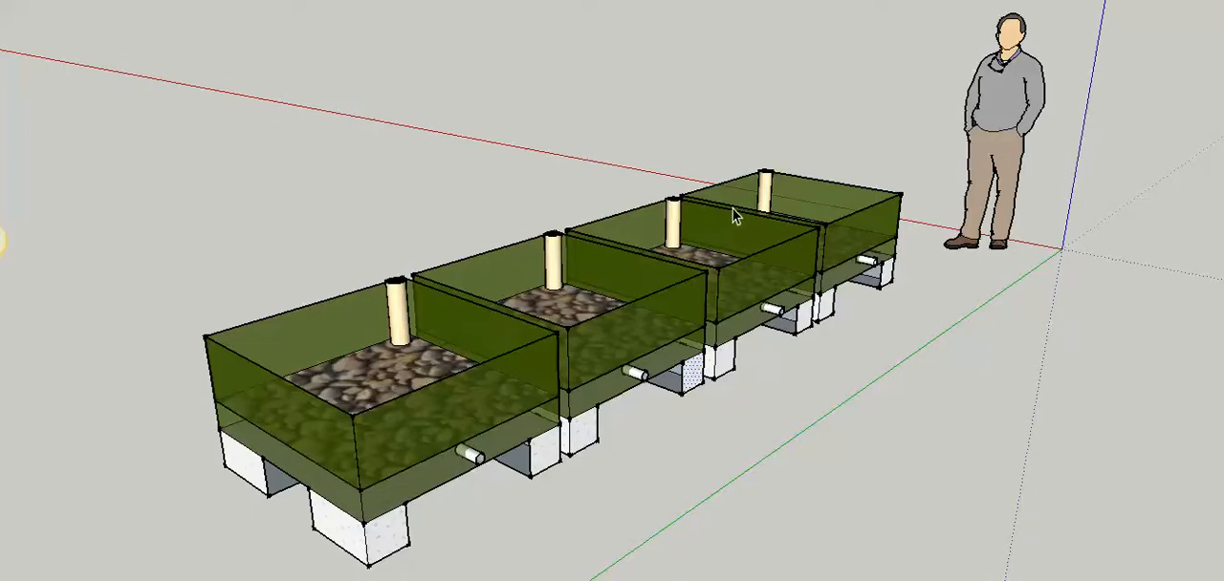
mouse_move(840, 103)
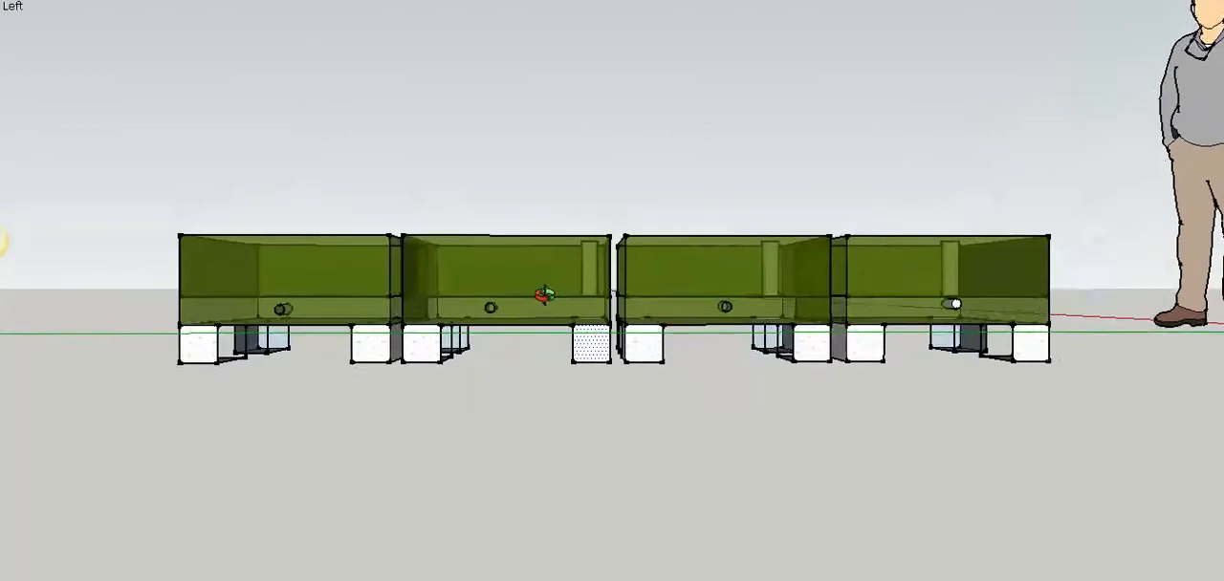
Step: Shift the view to look at the four raised beds from the left side
drag(612, 287, 612, 335)
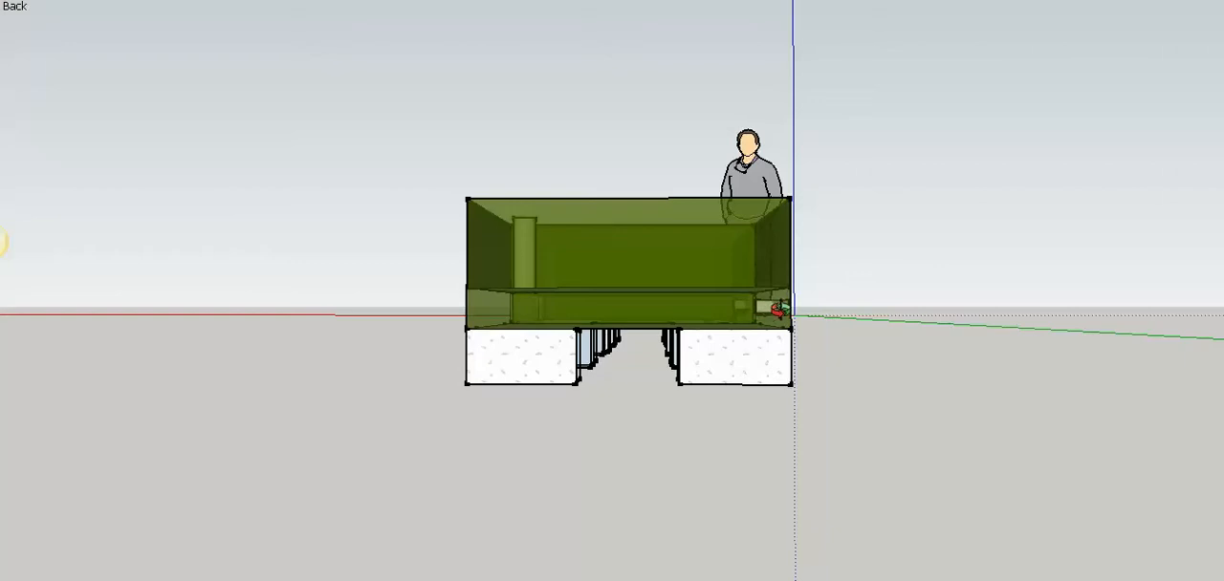
mouse_move(684, 292)
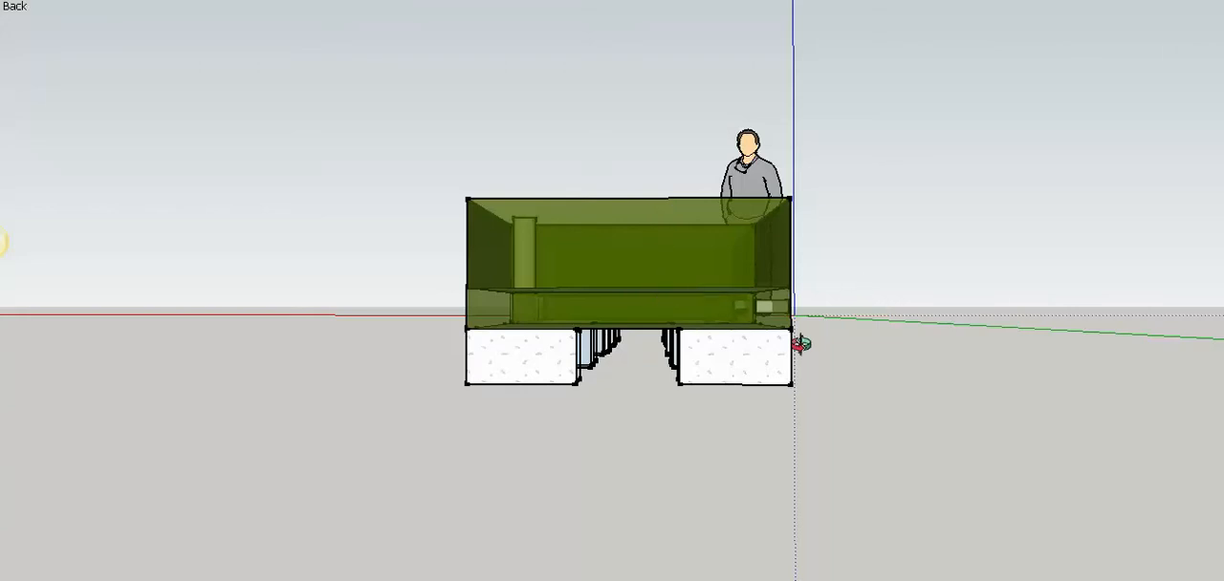
mouse_move(528, 270)
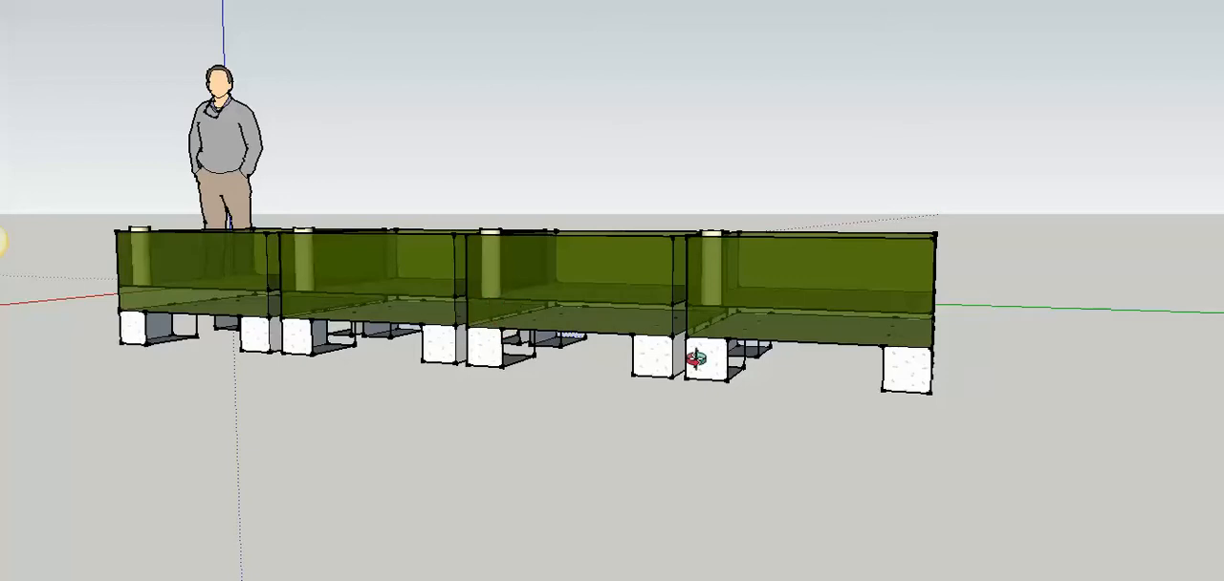
mouse_move(413, 436)
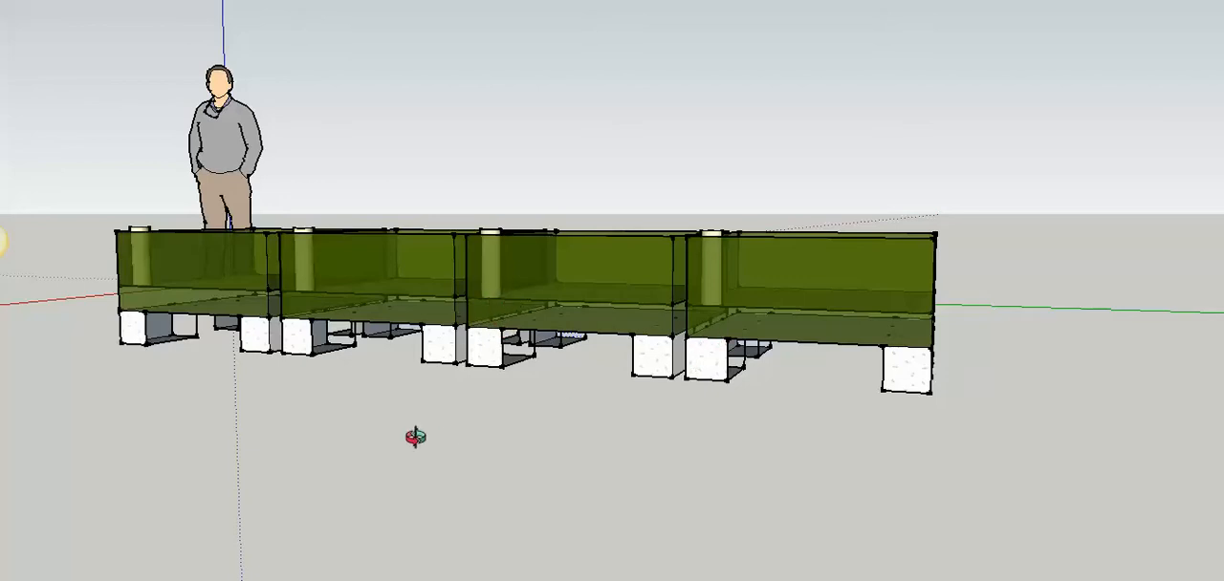